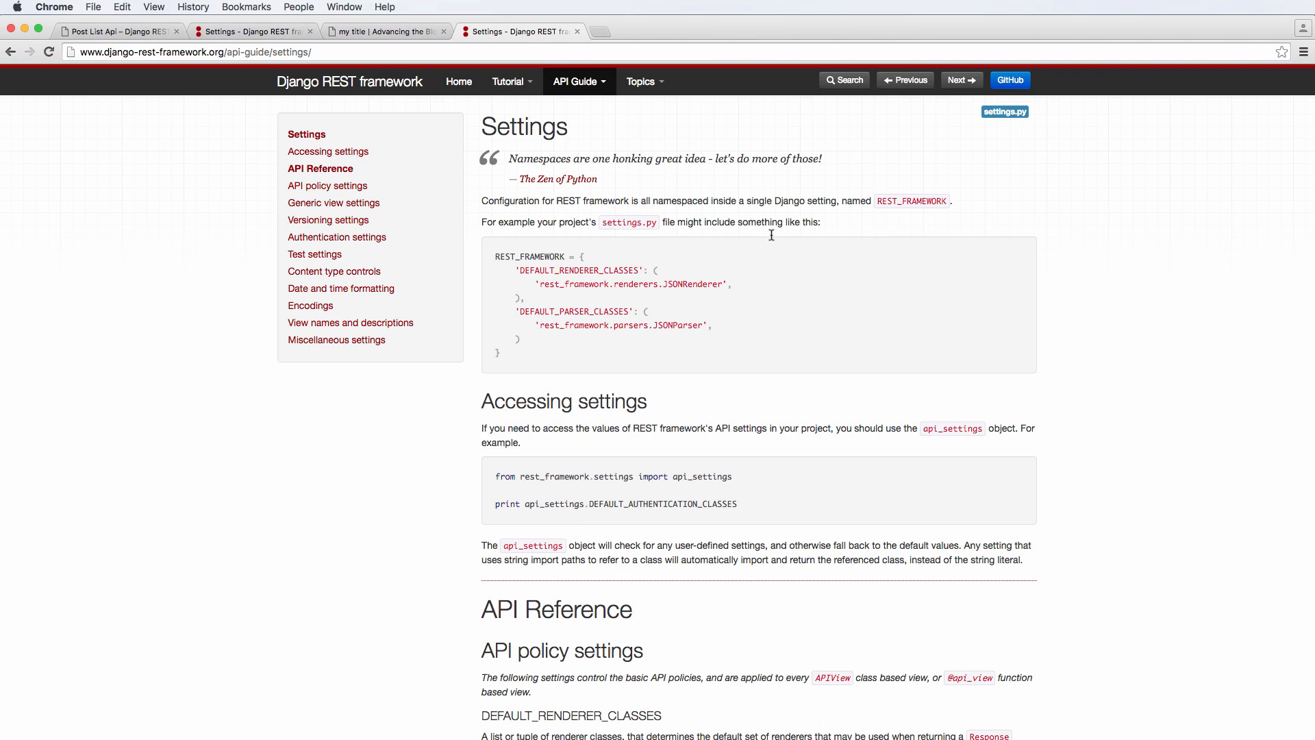
Step: Paste the REST_FRAMEWORK block with JSONRenderer and JSONParser defaults at the bottom of settings.py
left_click(575, 81)
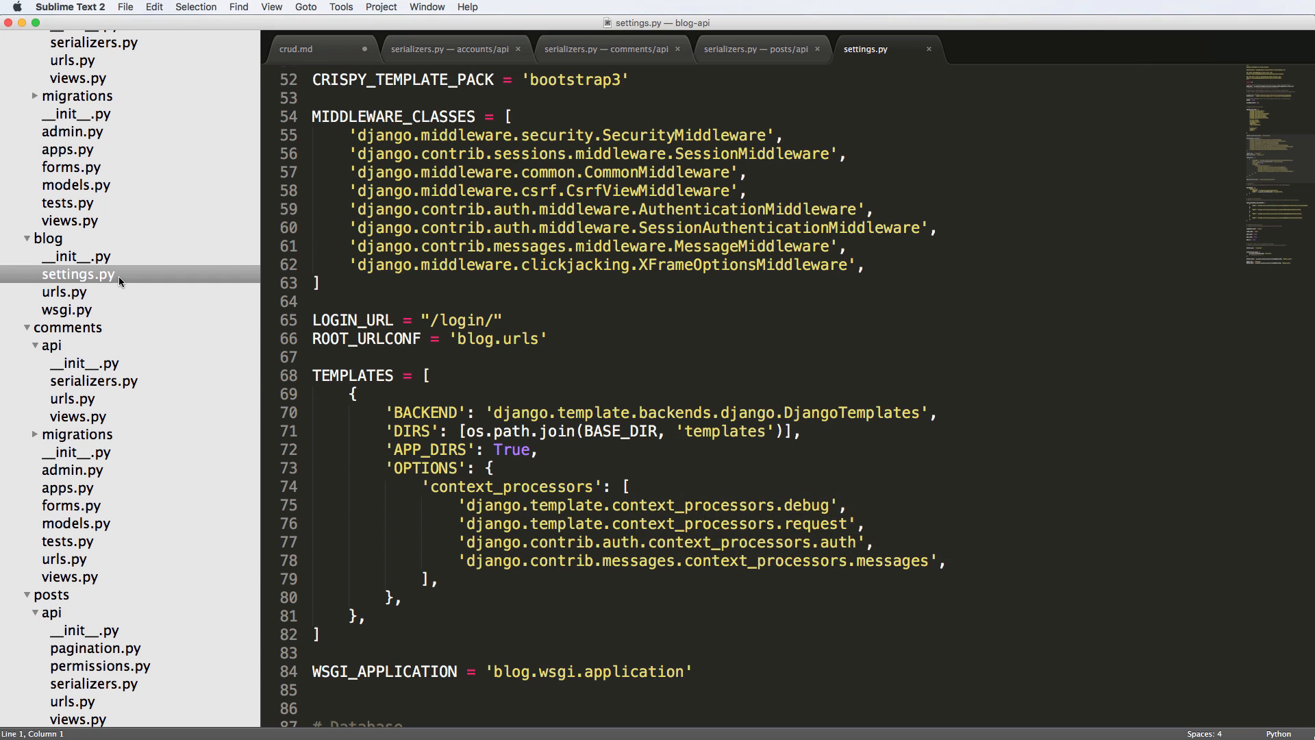
scroll("down", 3)
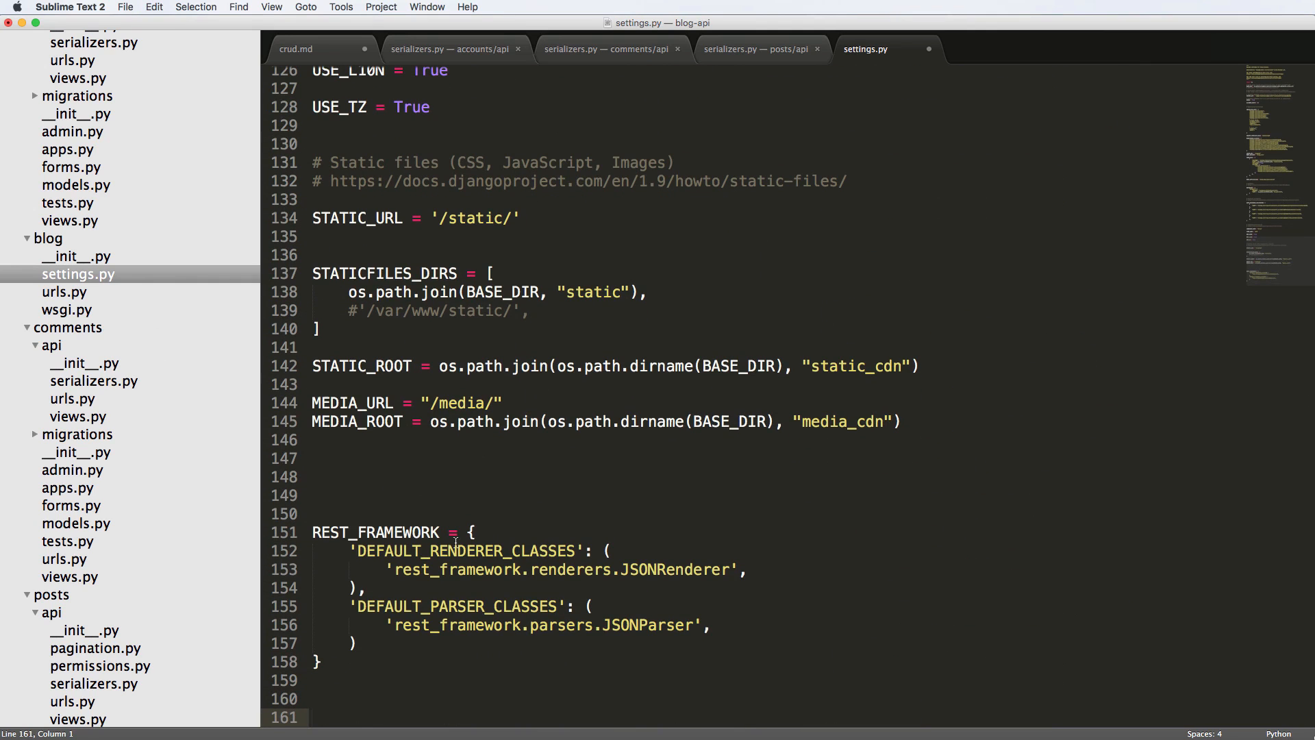
key("cmd+s")
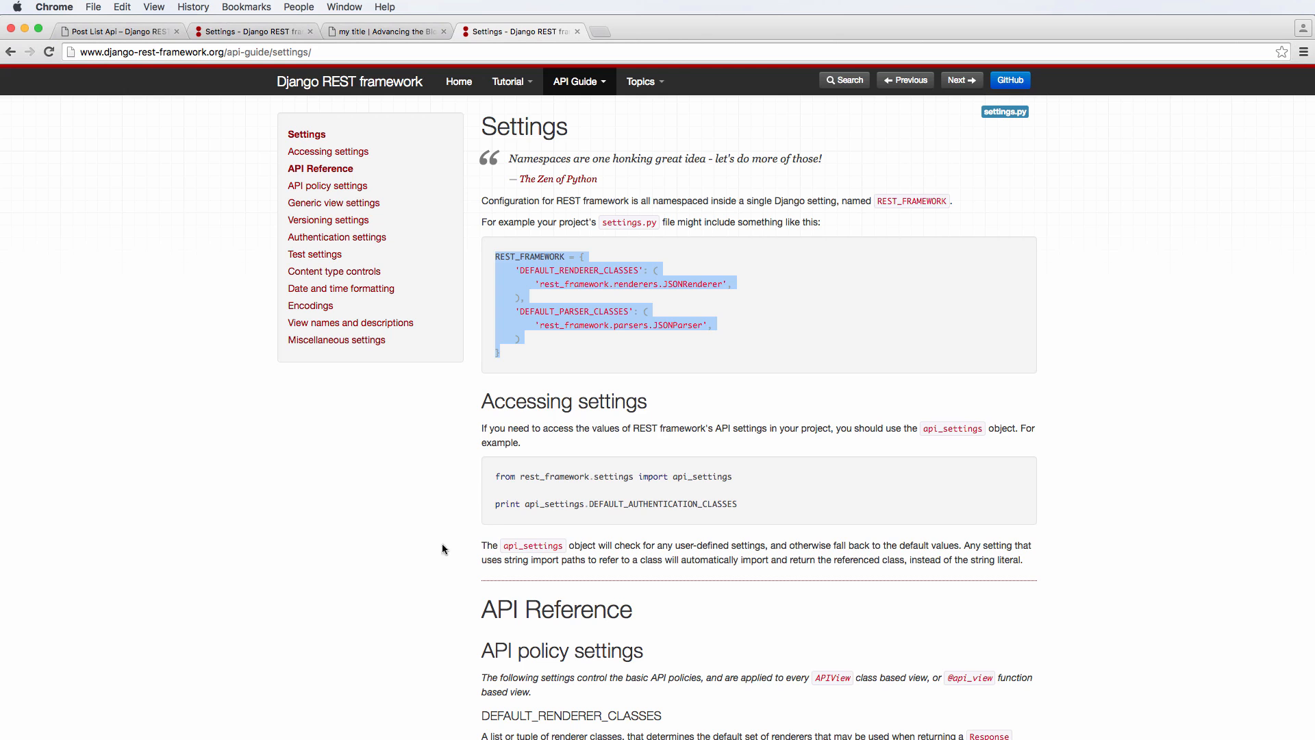
scroll("down", 3)
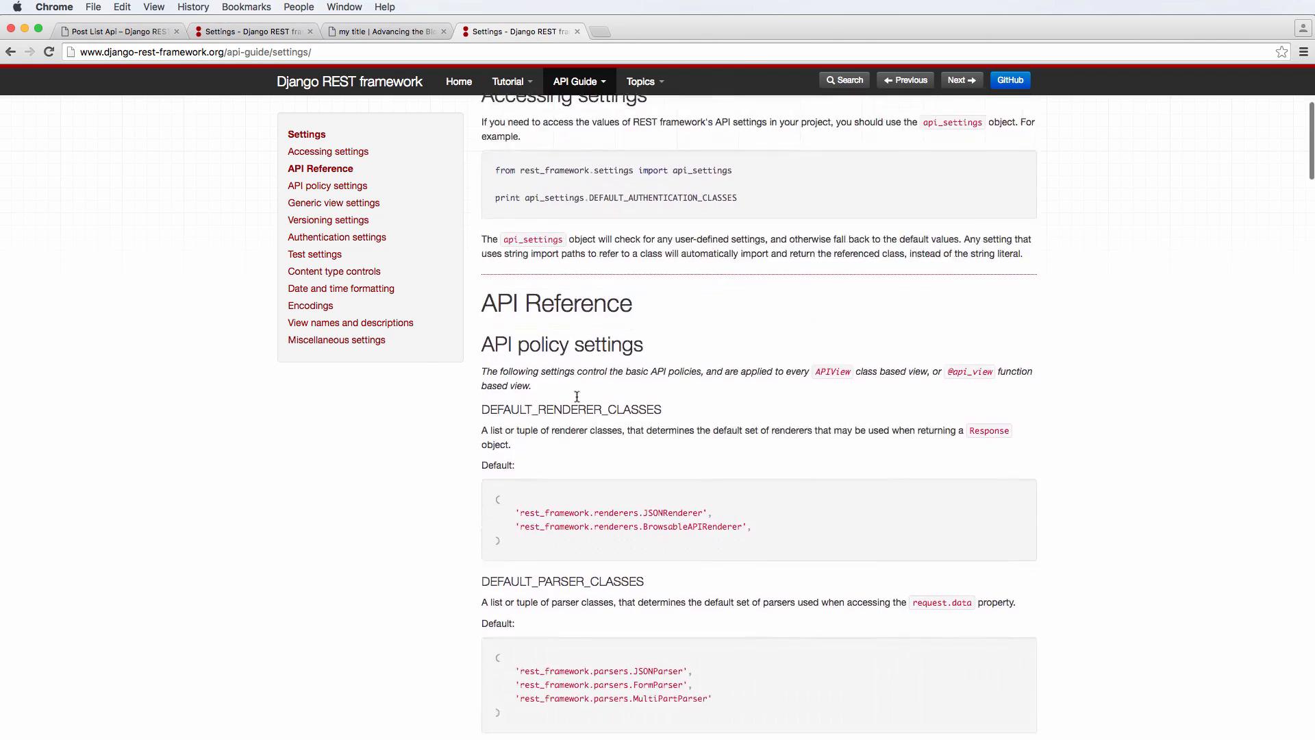
scroll("down", 3)
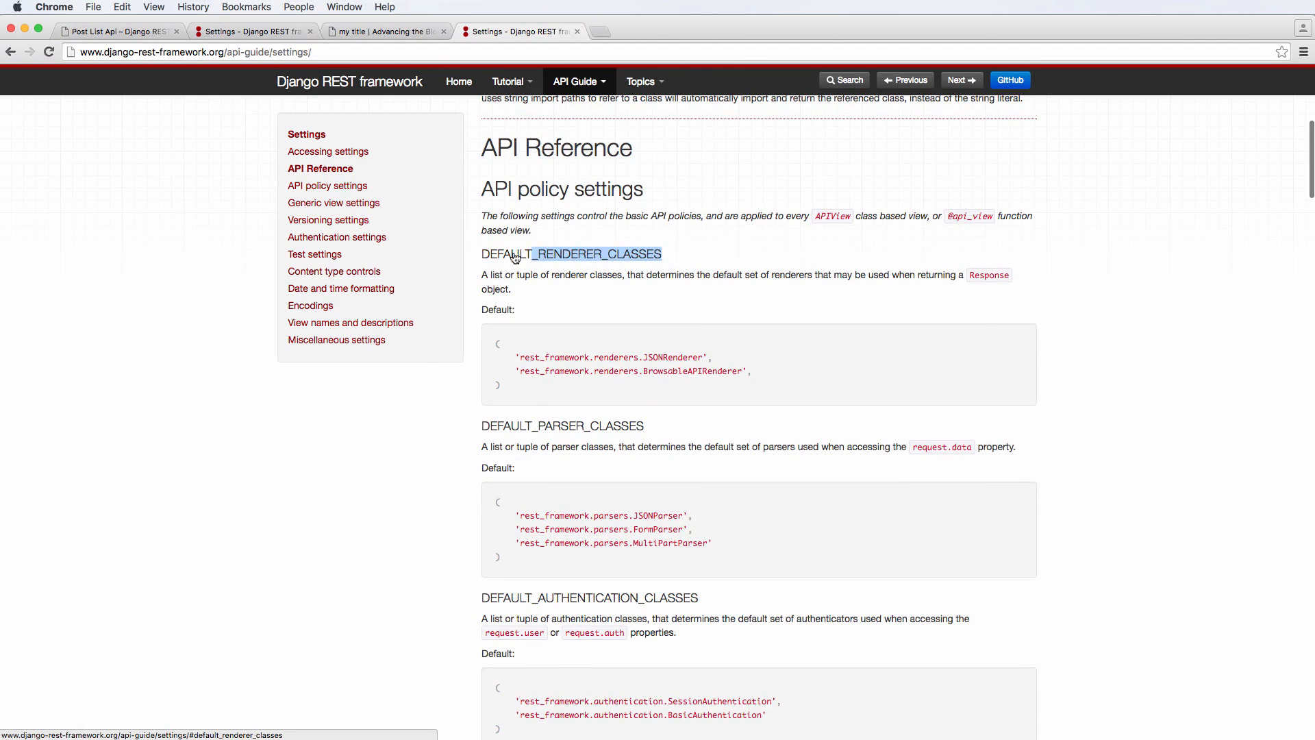
key("Cmd+Tab")
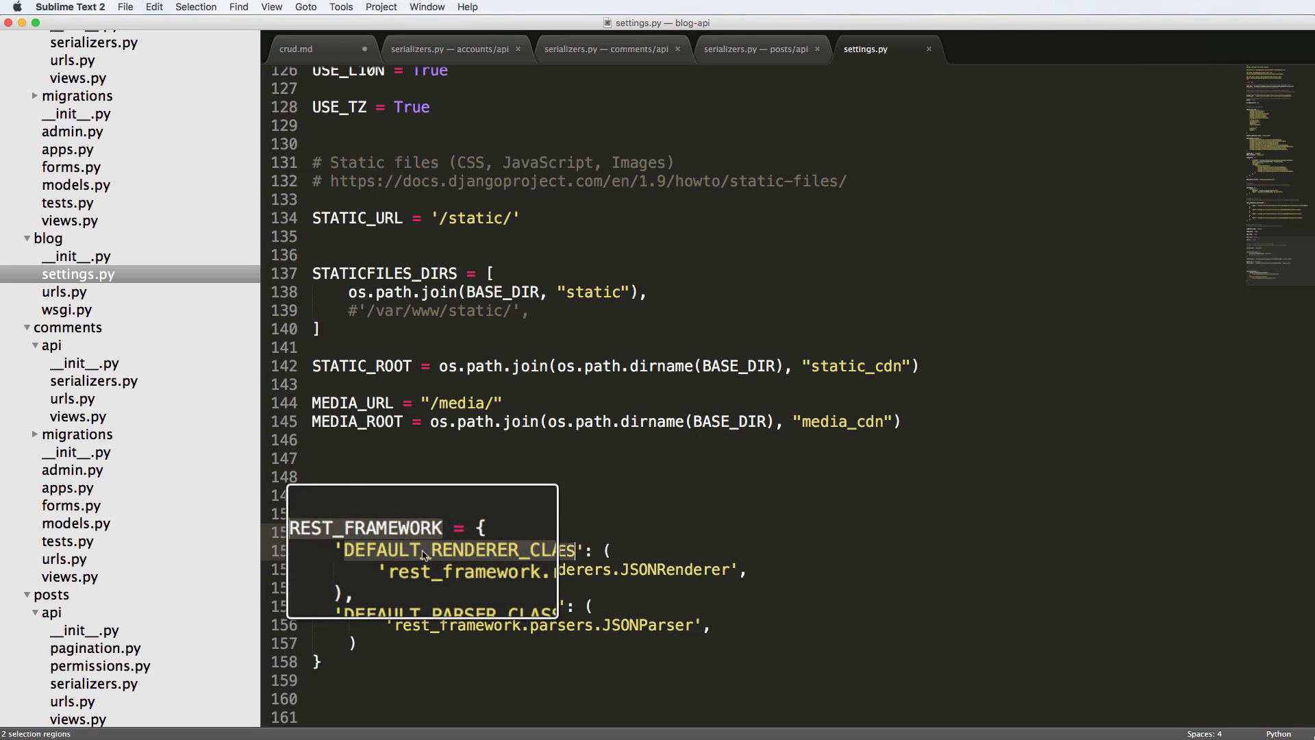
key("cmd+v")
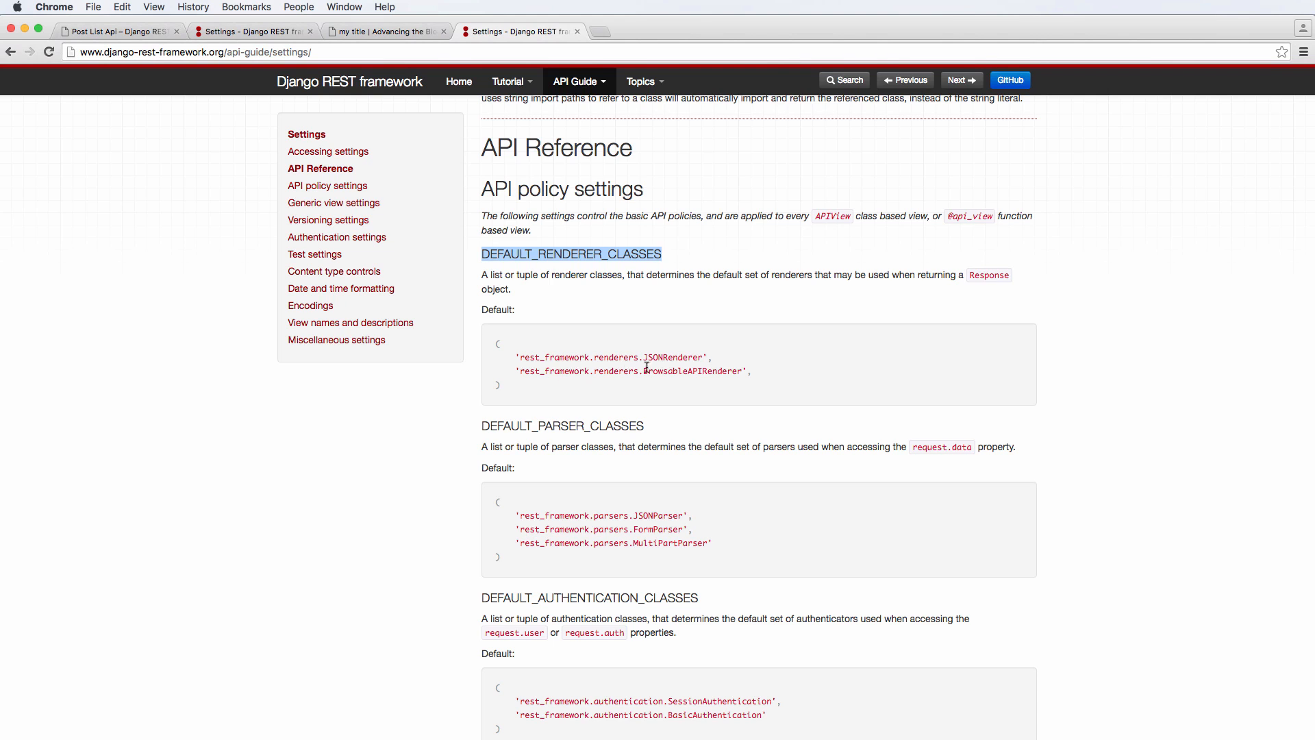
left_click_drag(511, 356, 750, 370)
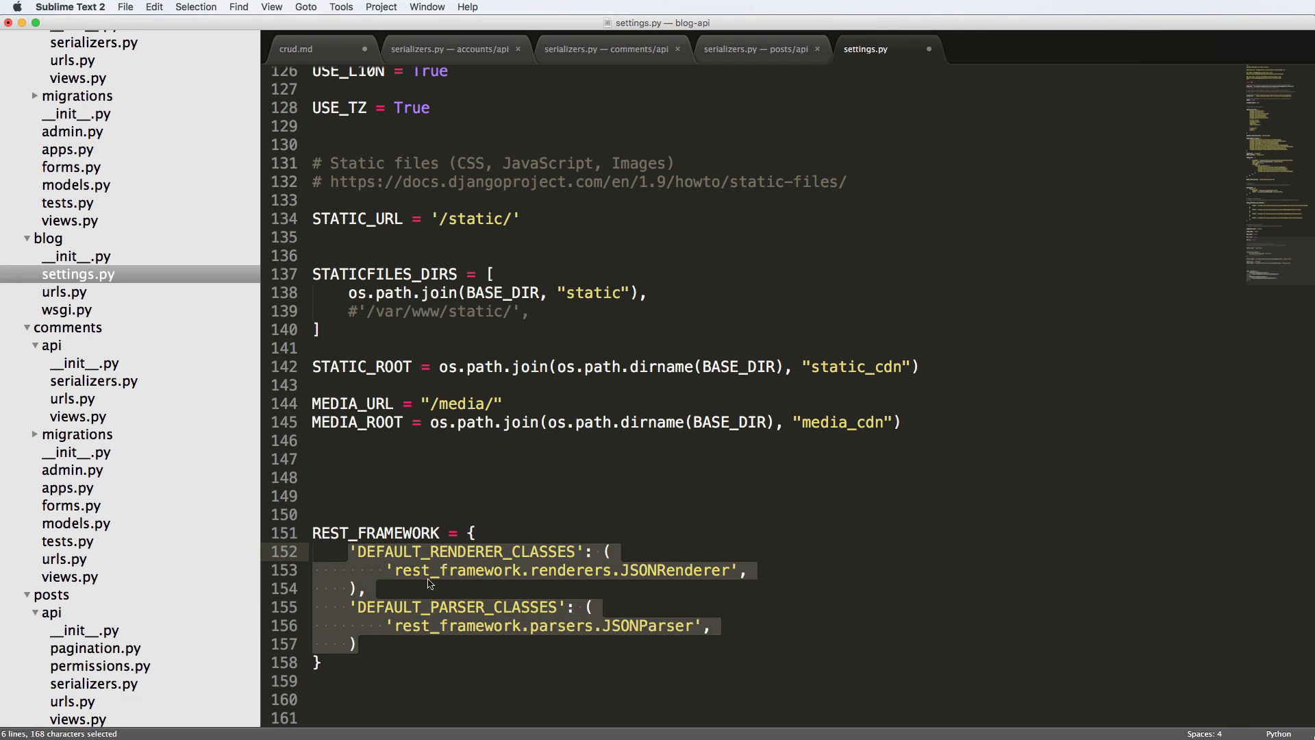
Step: Add BrowsableAPIRenderer to the renderer defaults and reload /api/posts/ as the browsable page
left_click(507, 587)
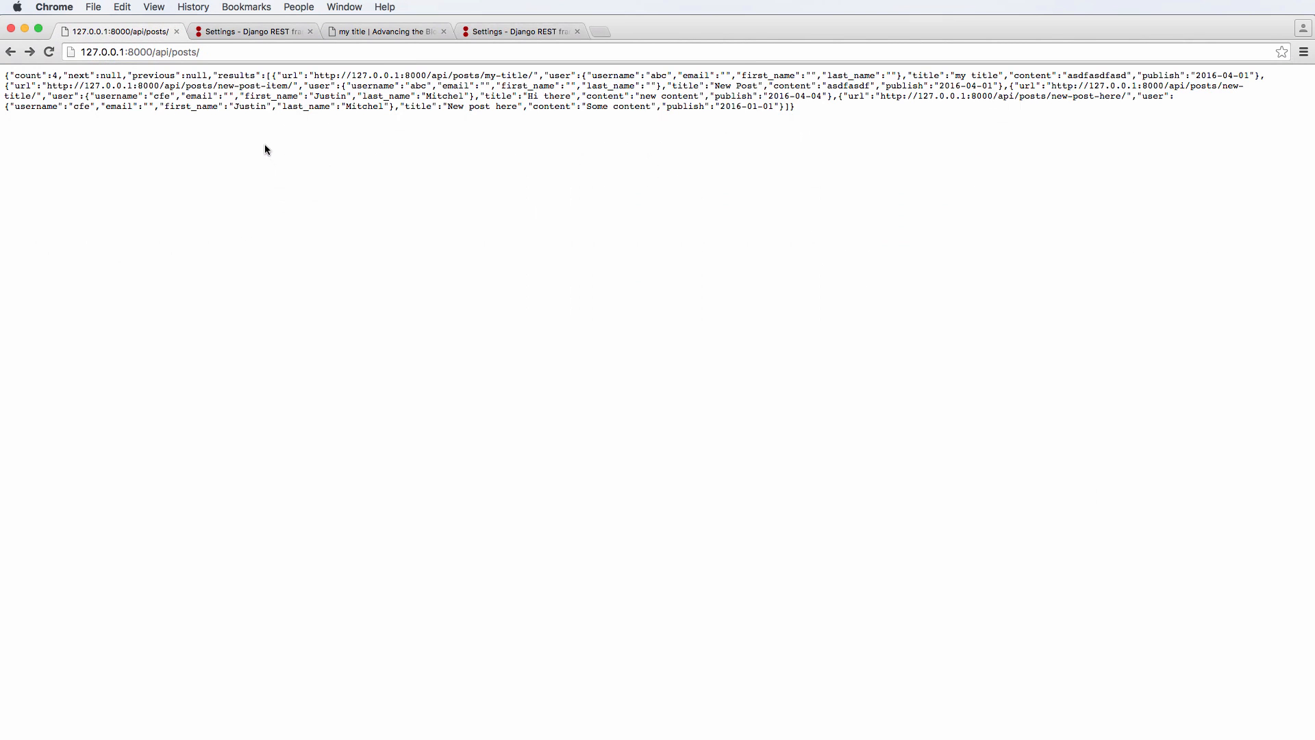
mouse_move(643, 156)
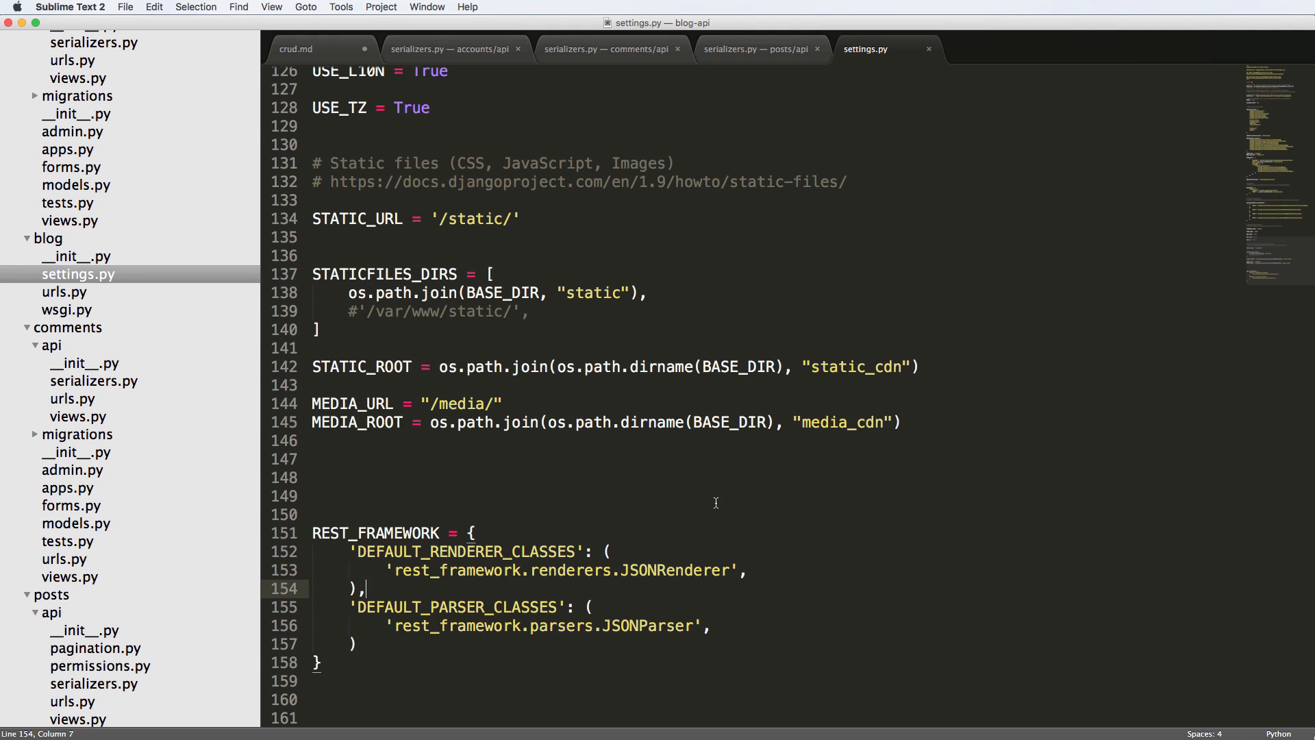
double_click(676, 570)
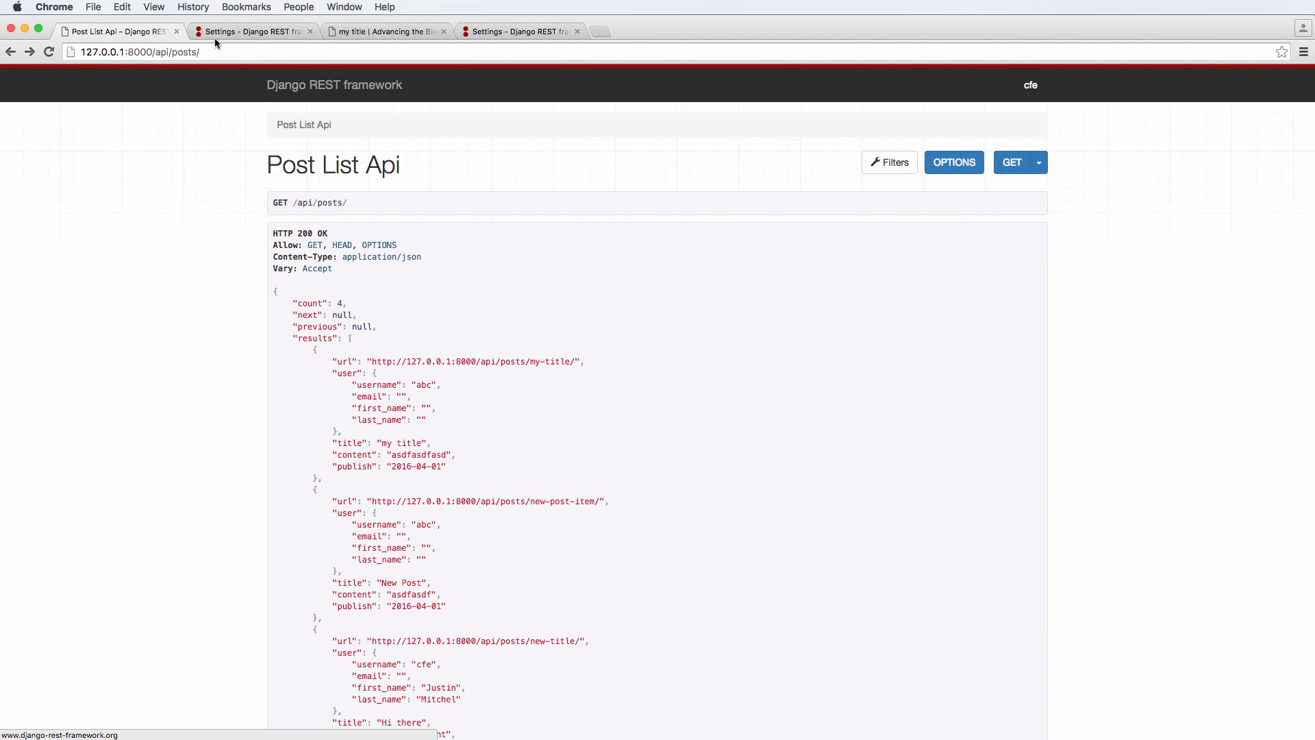
mouse_move(474, 120)
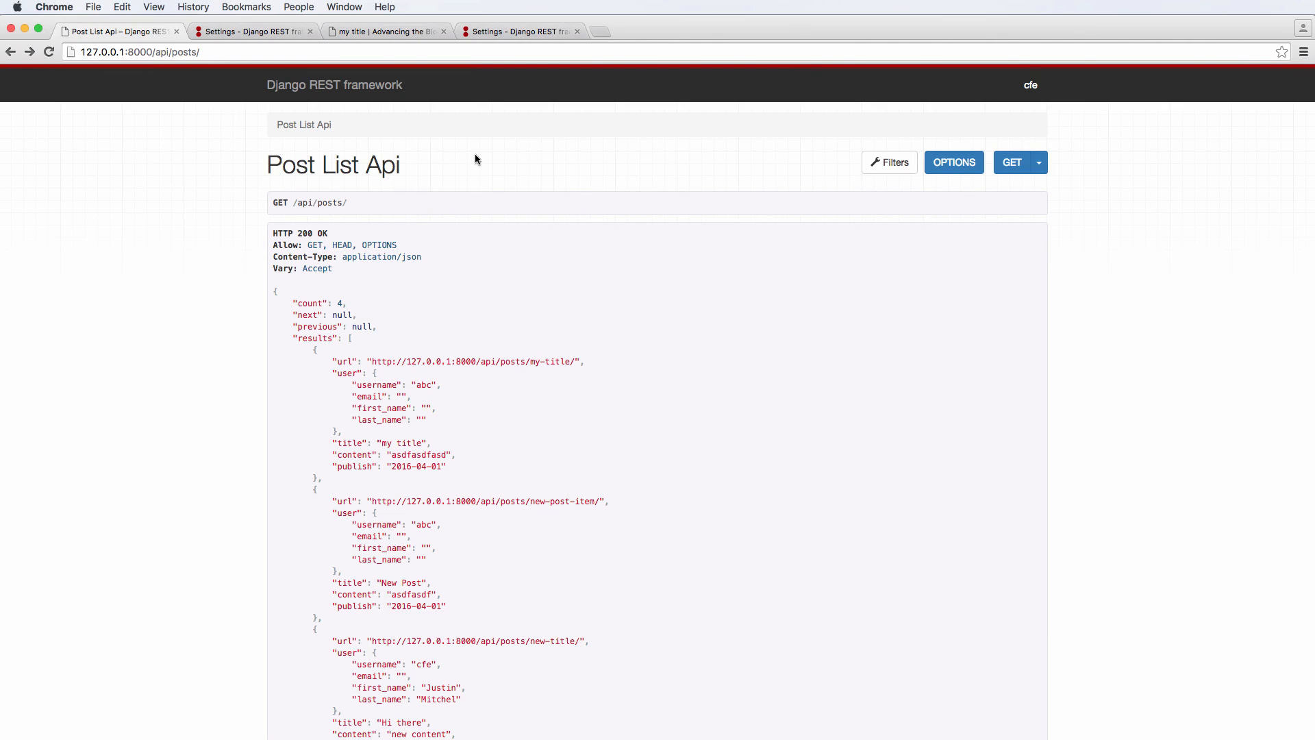
mouse_move(334, 84)
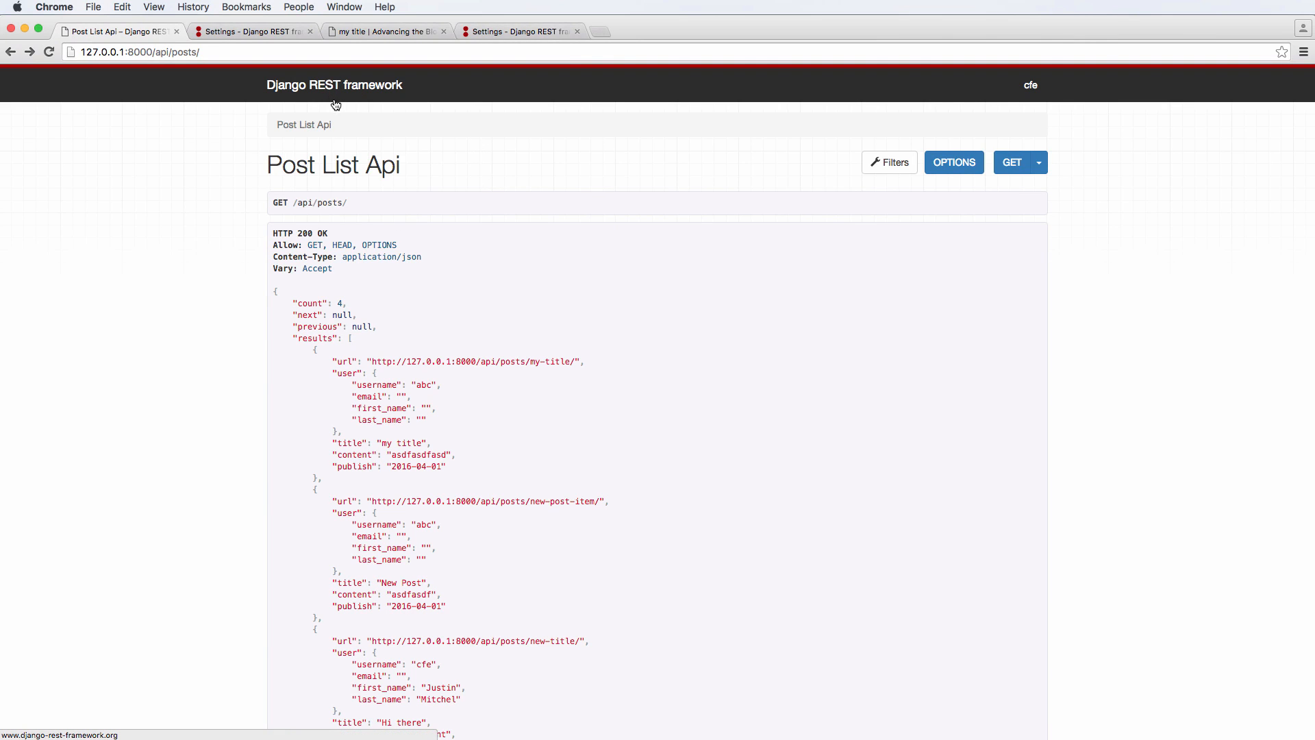
mouse_move(422, 168)
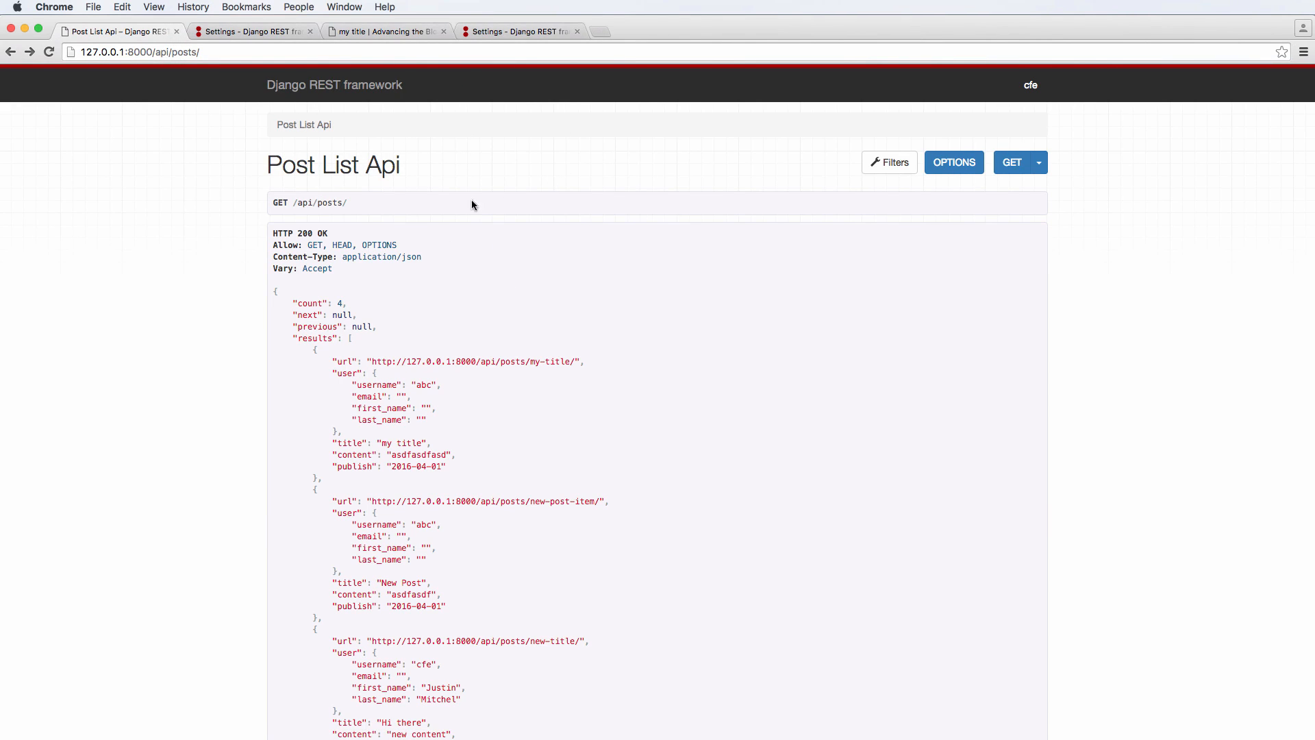
mouse_move(908, 304)
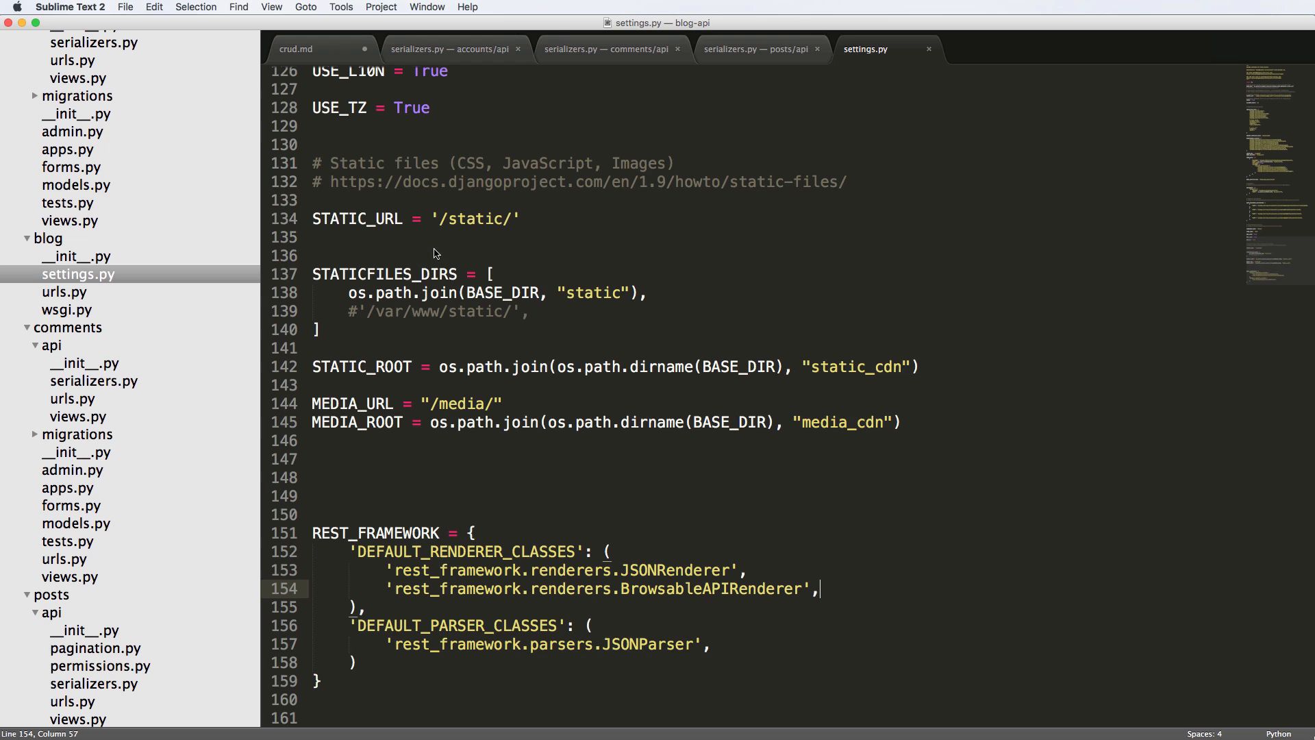
mouse_move(336, 574)
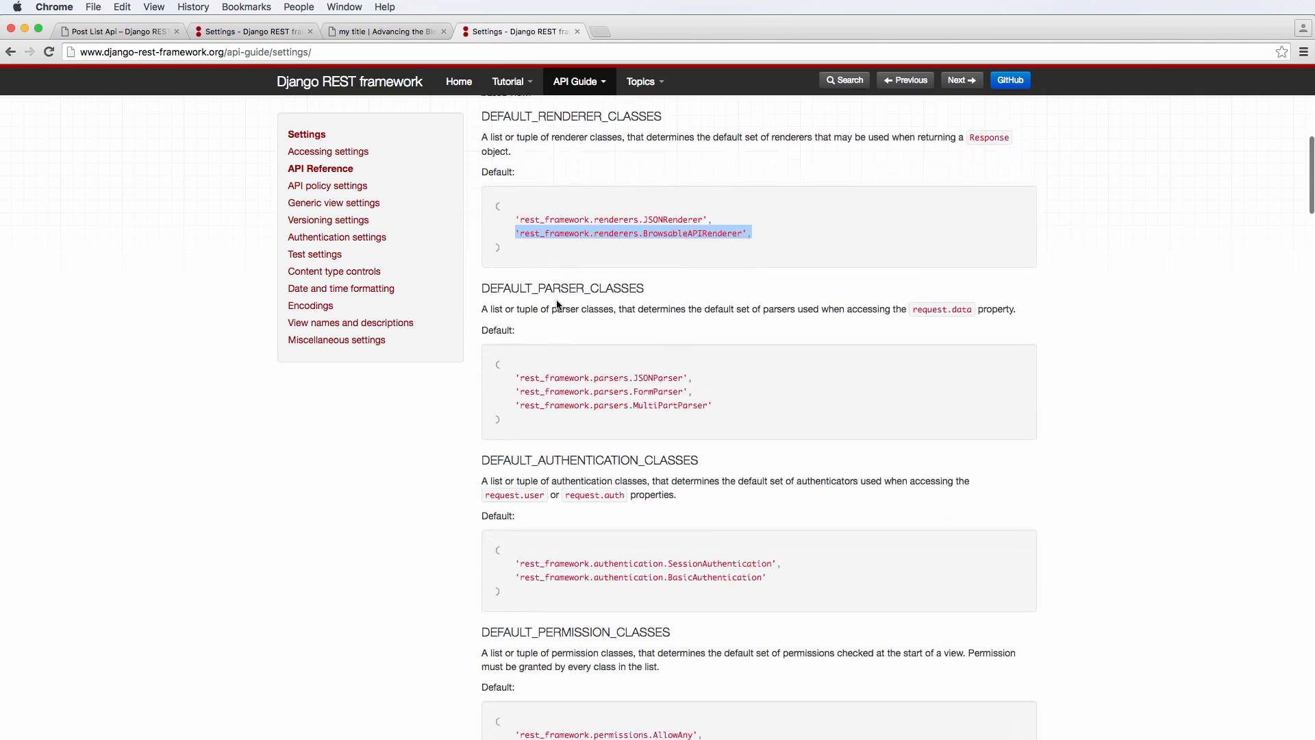
Step: Comment out parser defaults; add DEFAULT_AUTHENTICATION_CLASSES with SessionAuthentication and BasicAuthentication
scroll("down", 3)
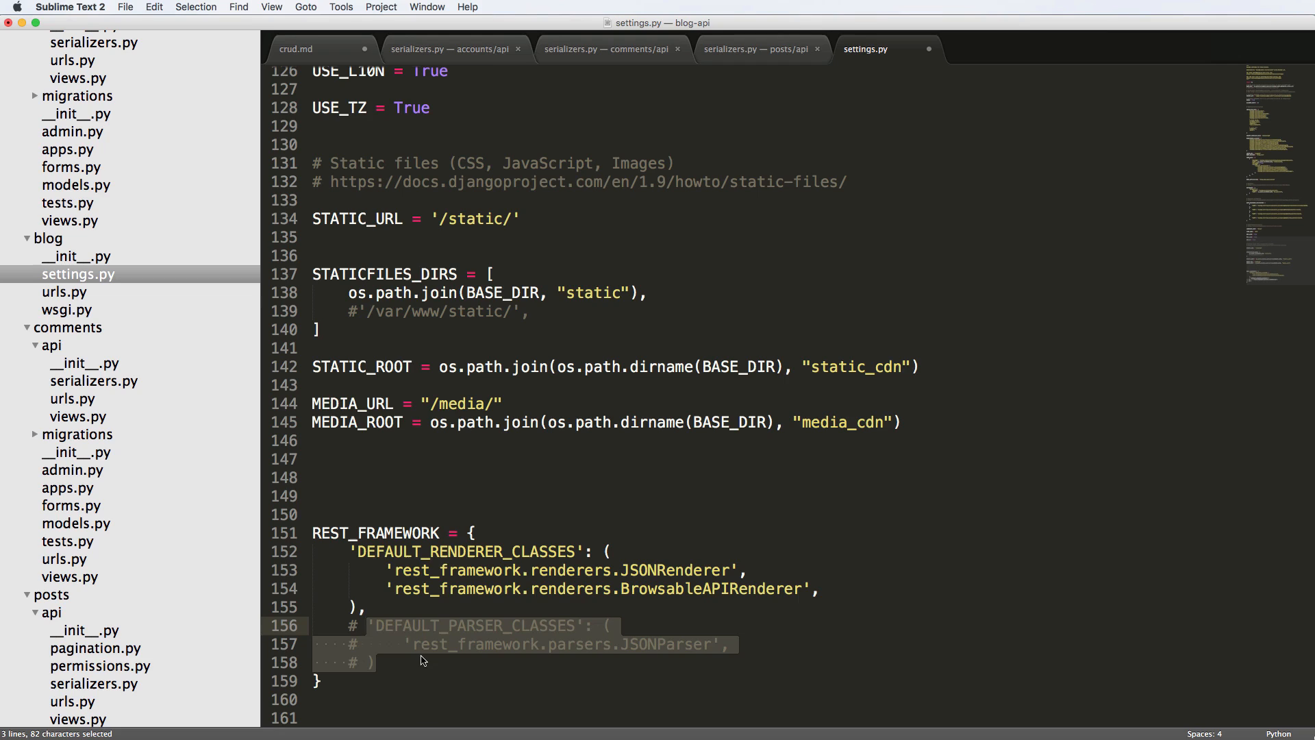
type("DEFAULT_AUTHENTICATION_CLASSES")
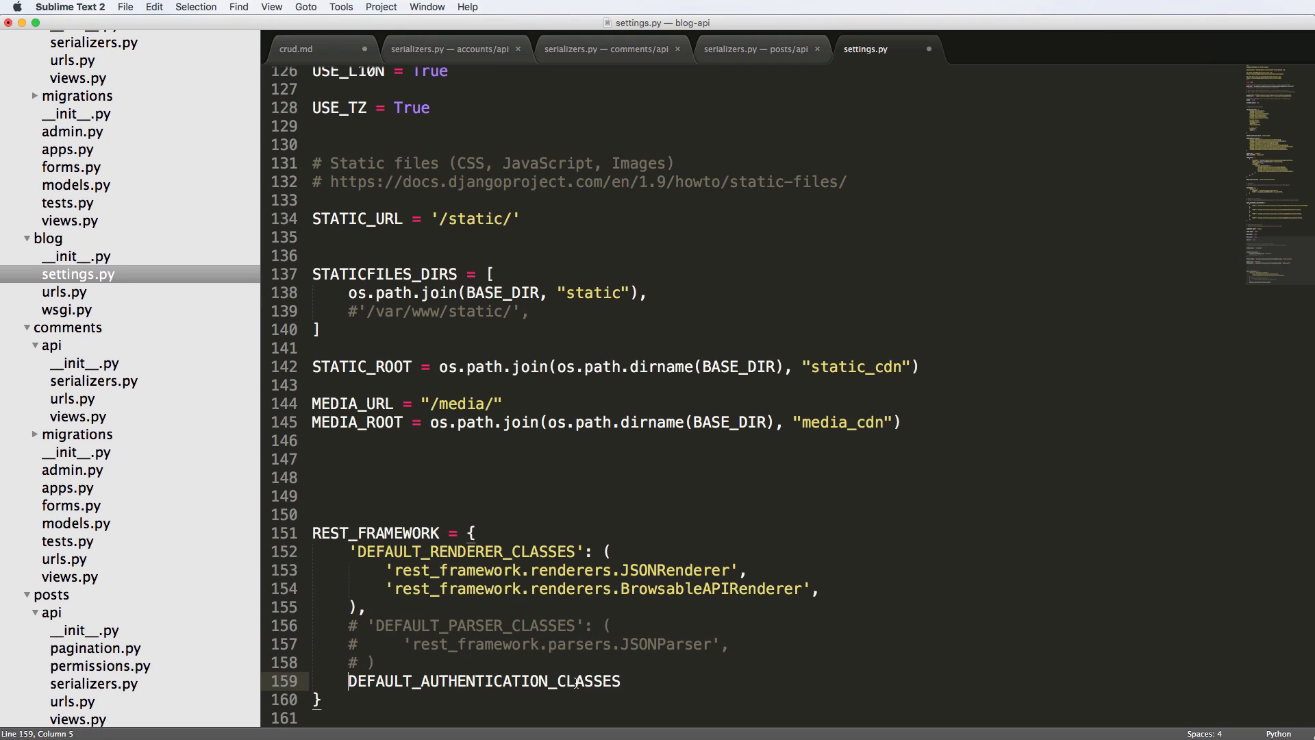
type(":")
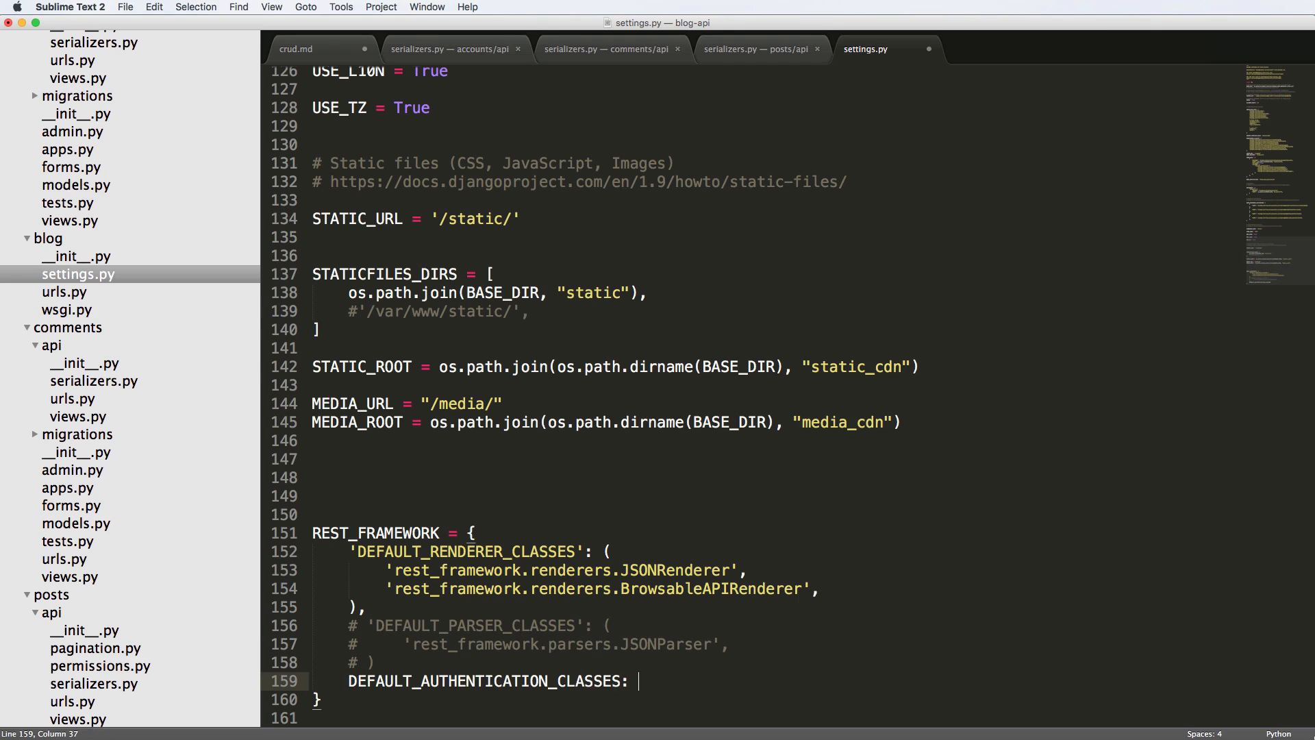
type("(")
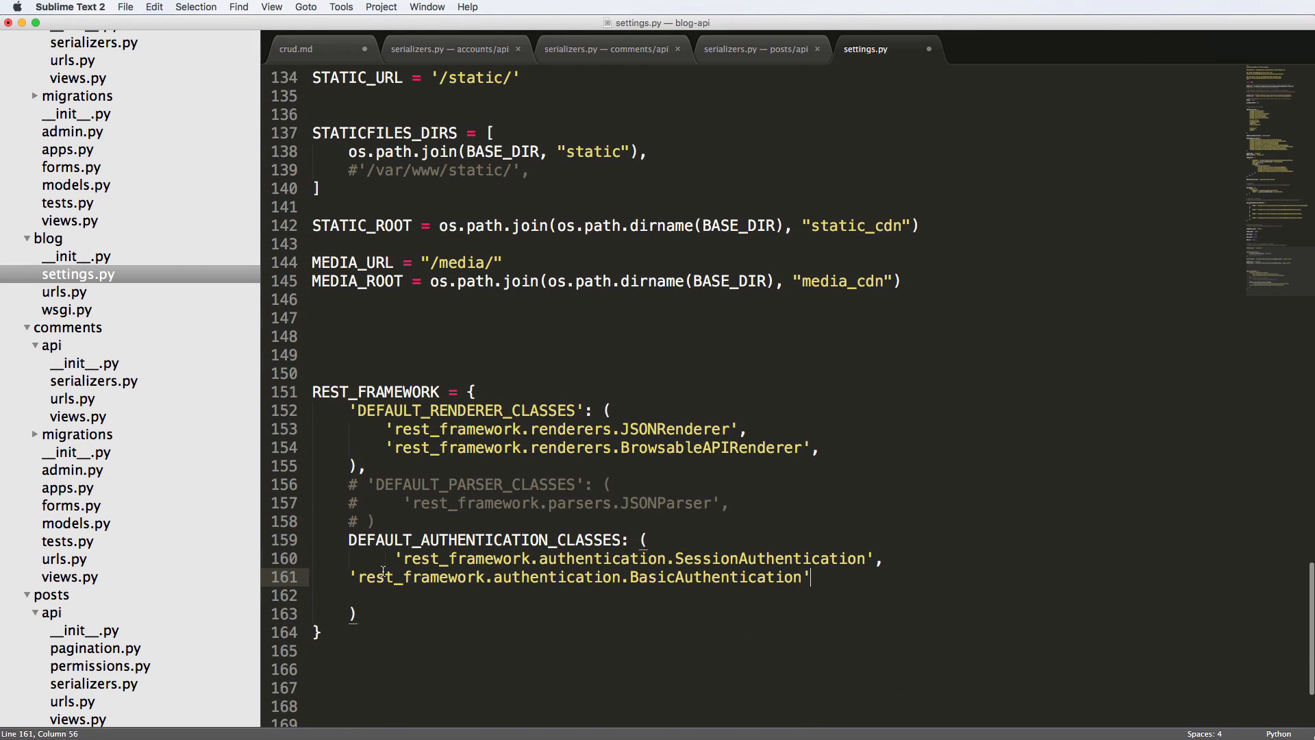
double_click(751, 576)
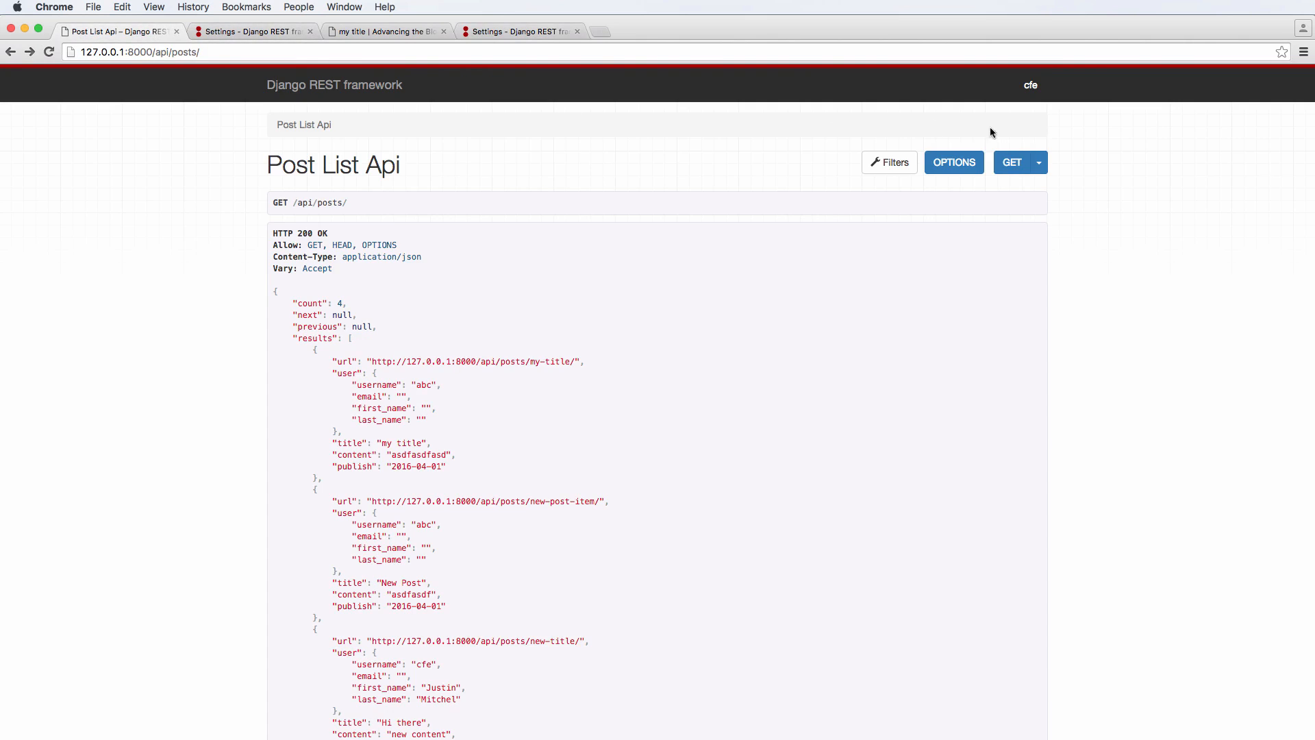
Step: Reload 127.0.0.1:8000/api/posts/ and view the settings guide at DEFAULT_AUTHENTICATION_CLASSES
left_click(151, 51)
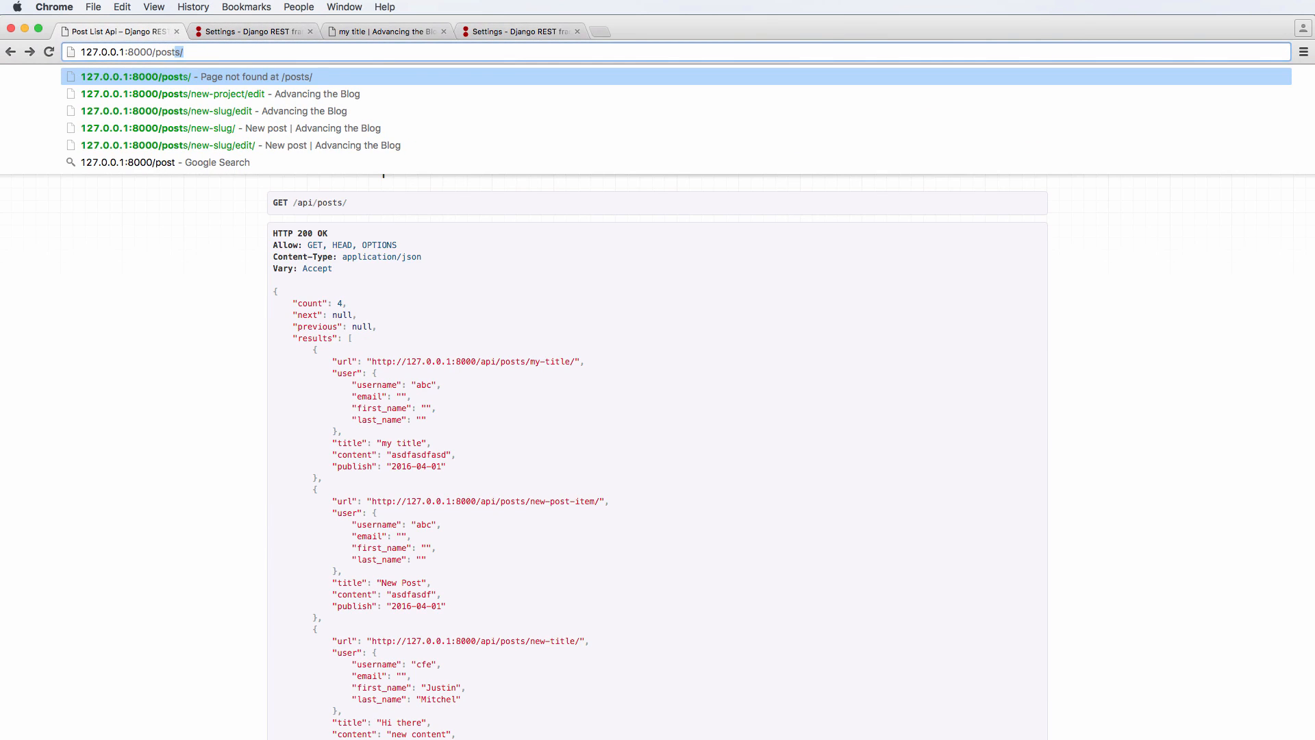
type("login/")
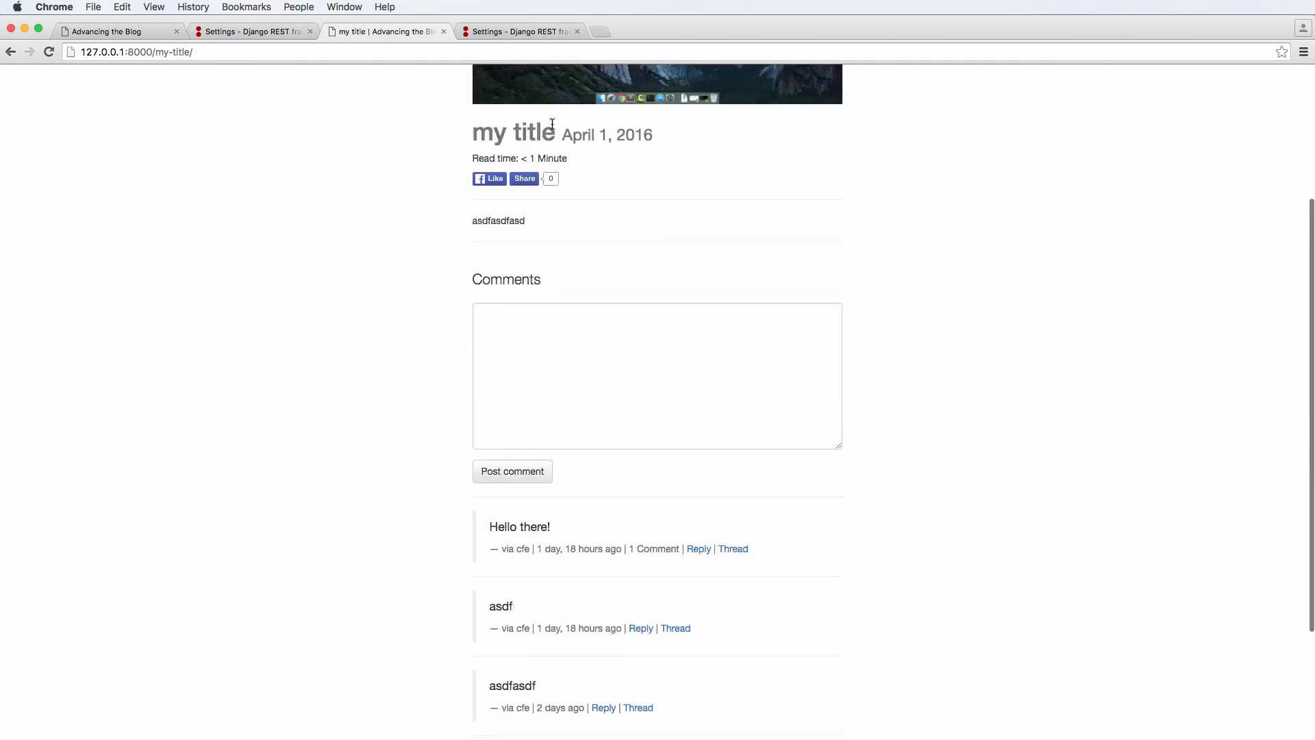
scroll("up", 3)
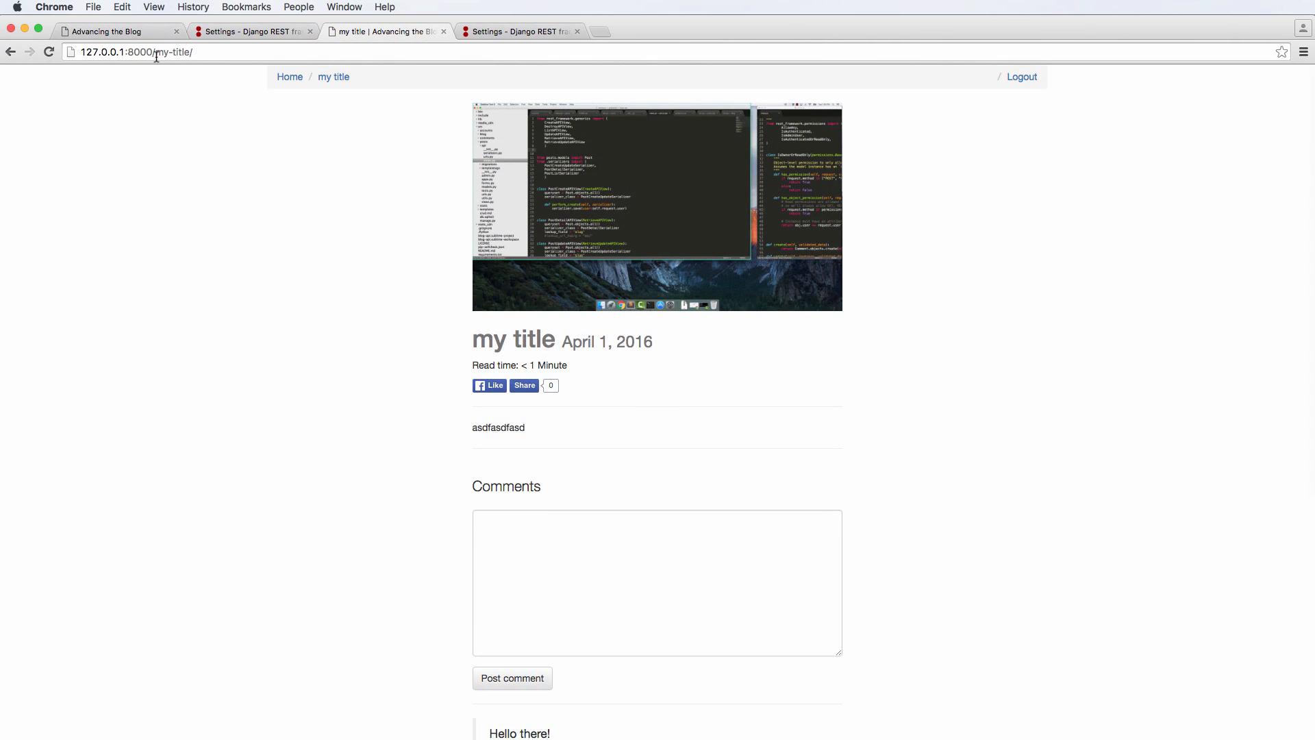
type("127.0.0.1:8000/api/posts/")
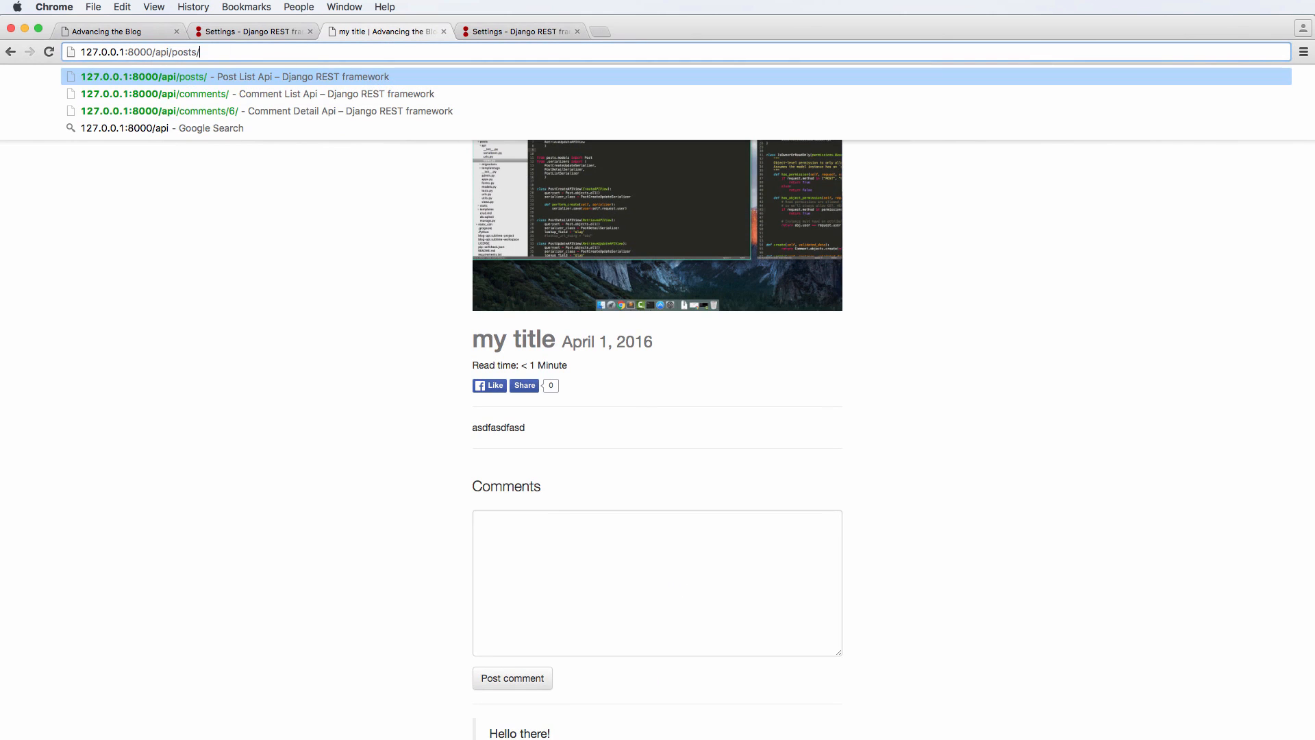
left_click(155, 93)
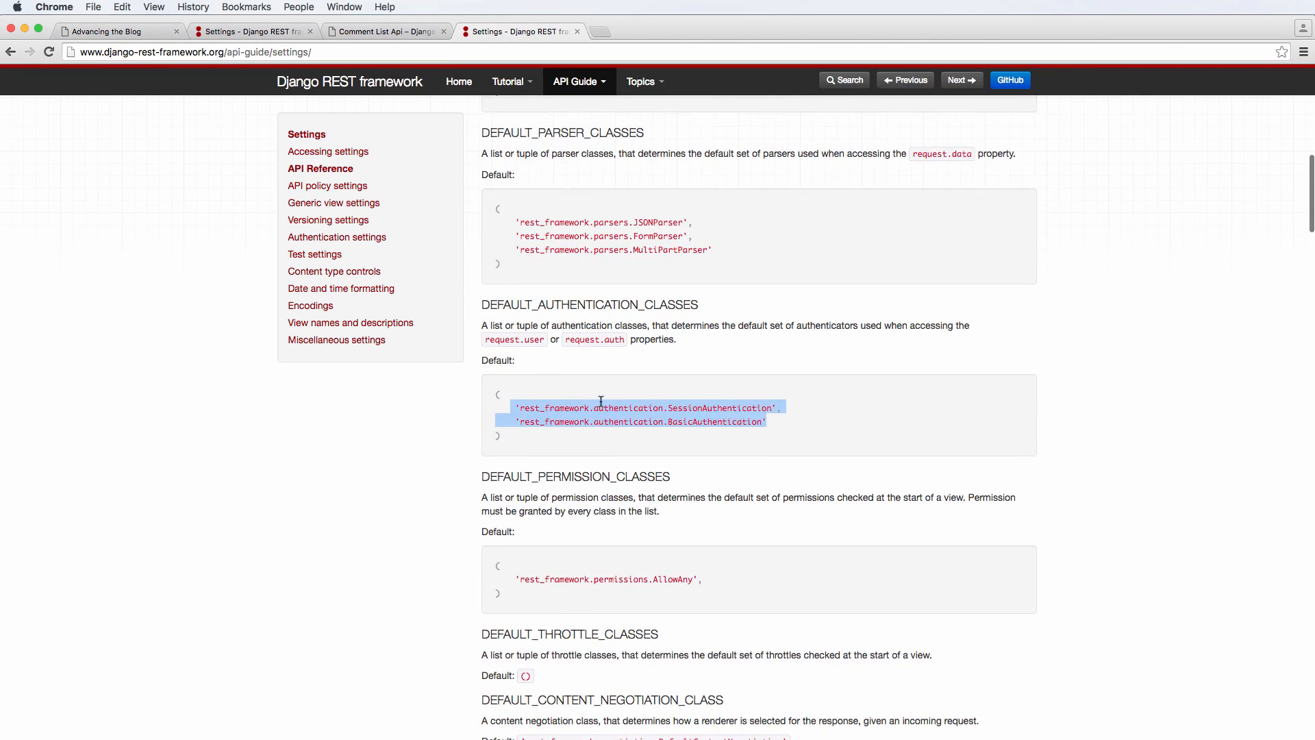
Step: Add DEFAULT_PERMISSION_CLASSES containing 'rest_framework.permissions.AllowAny' below the authentication classes
scroll("down", 3)
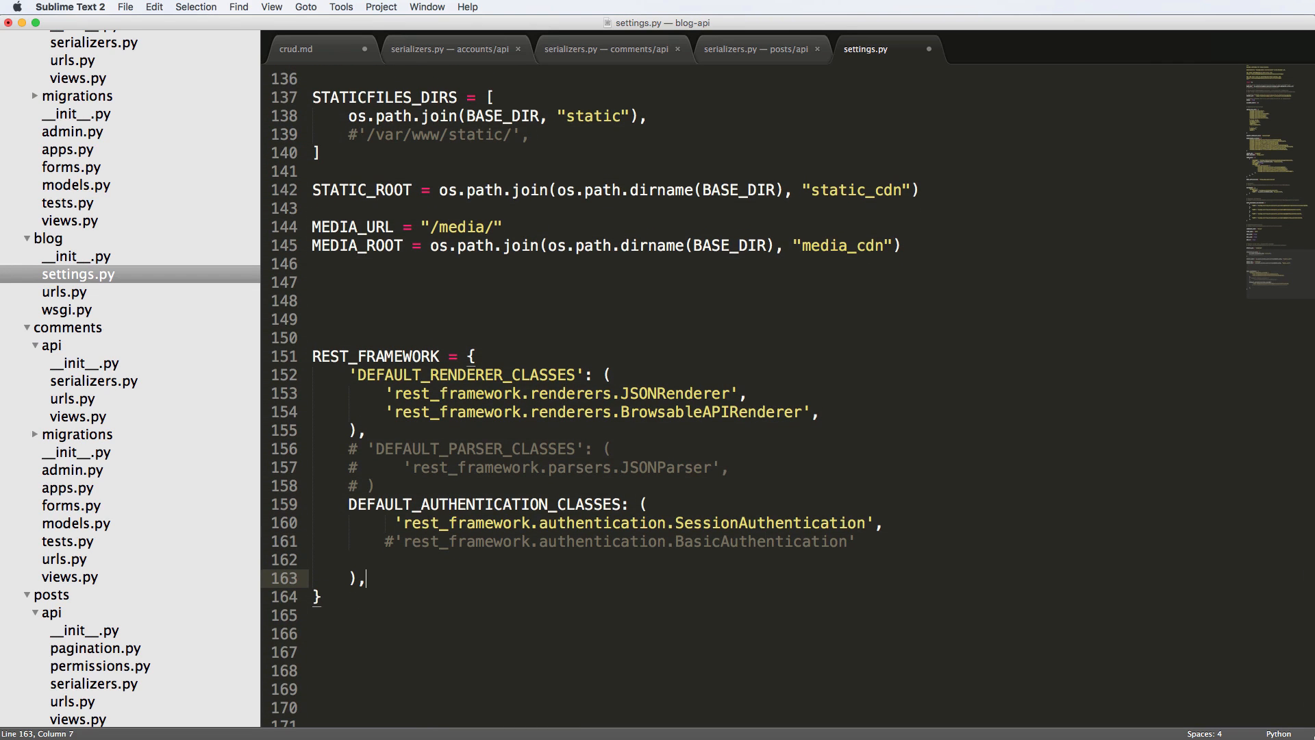
type("DEFAULT_PERMISSION_CLASSES")
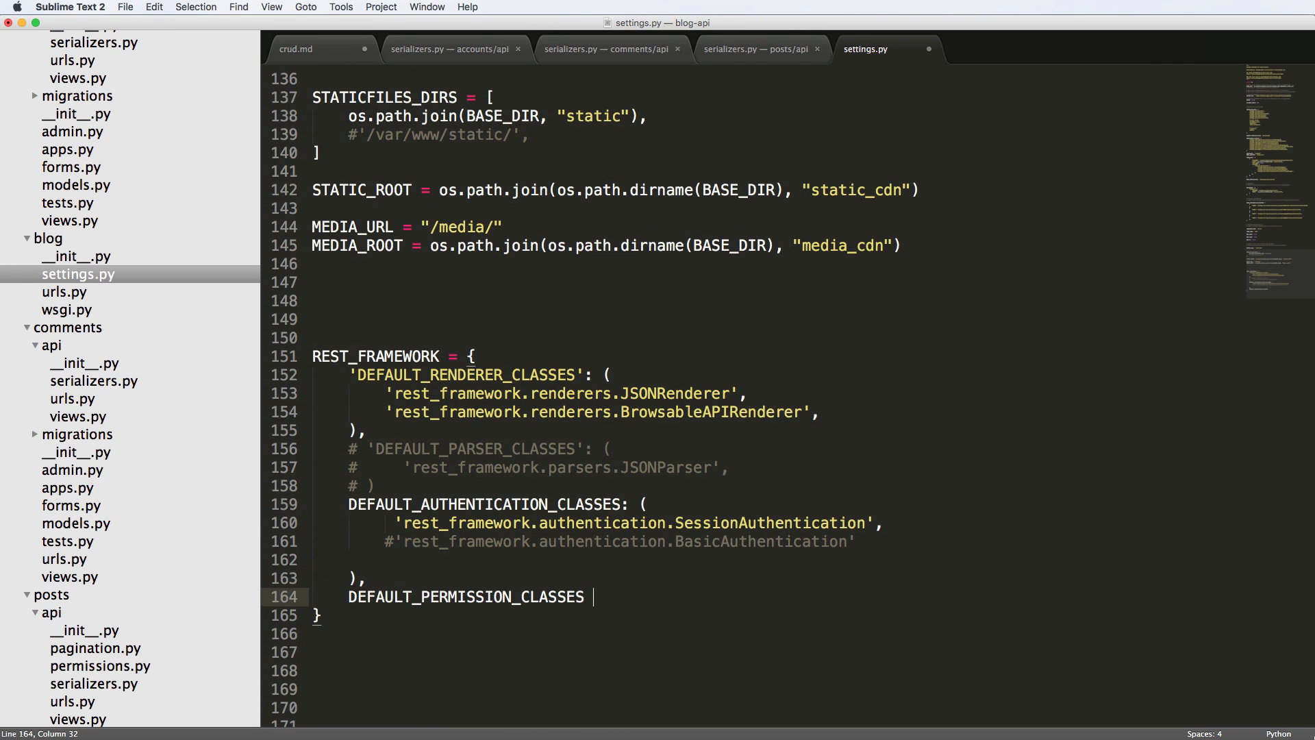
type(": ()")
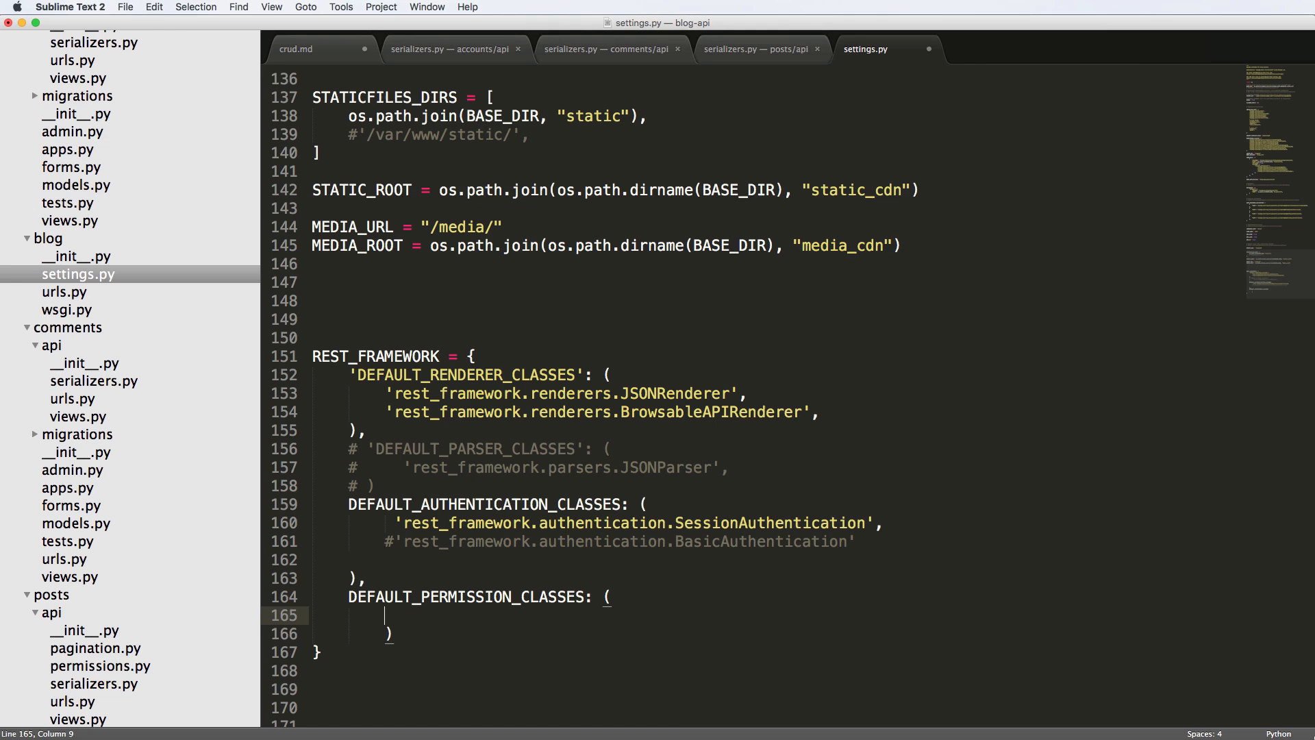
type("'rest_framework.permissions.AllowAny',")
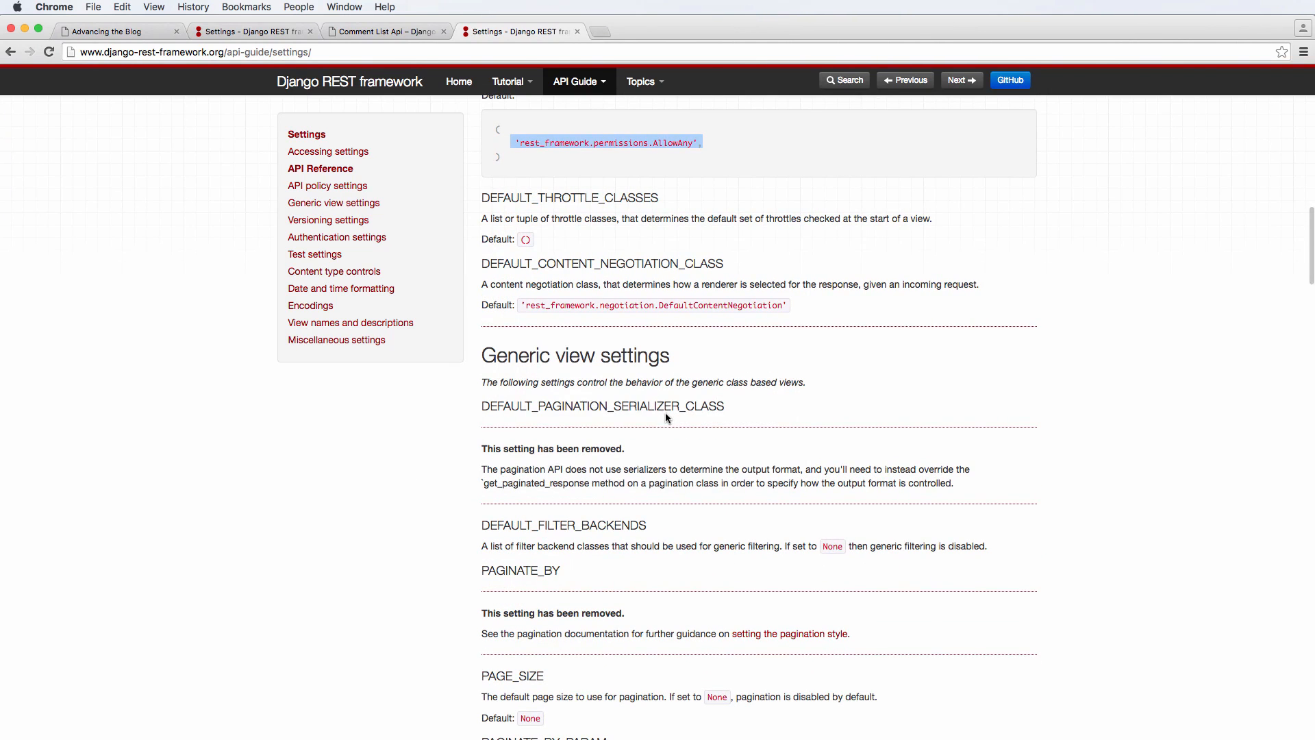
mouse_move(528, 457)
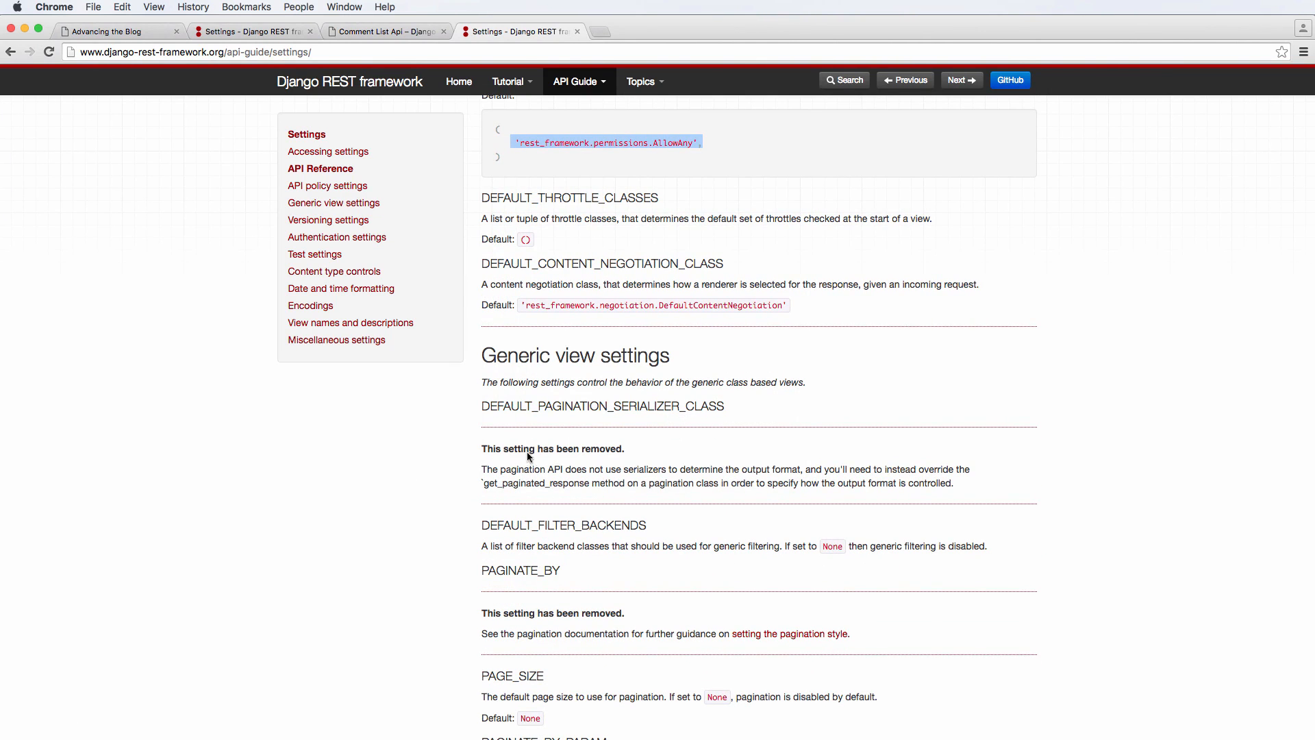
mouse_move(590, 474)
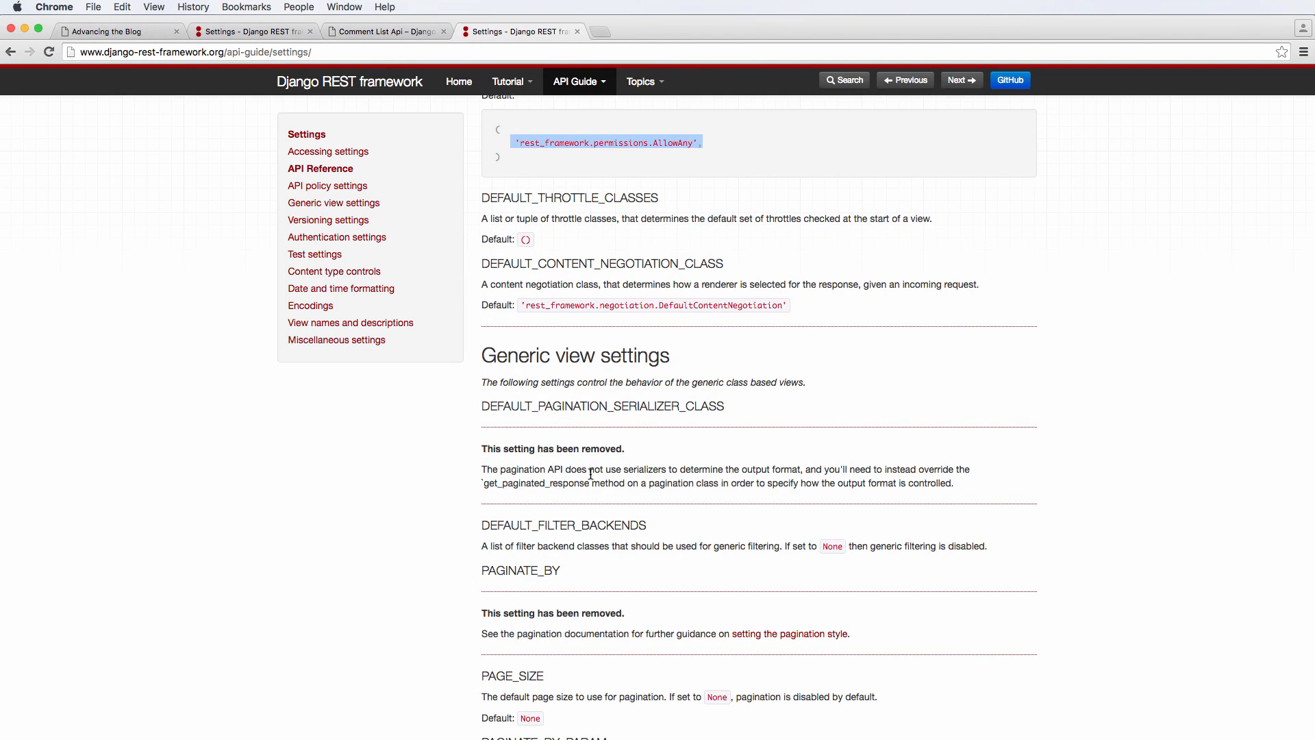
scroll("down", 3)
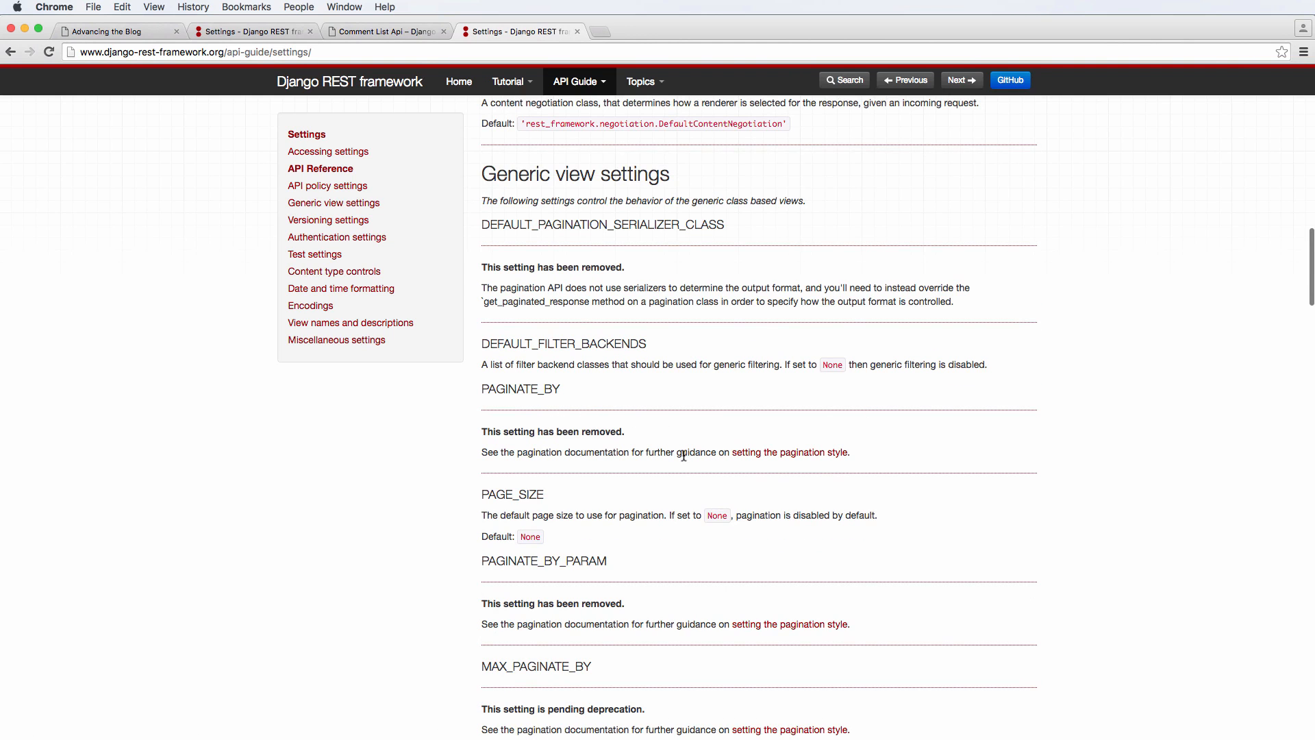
scroll("down", 3)
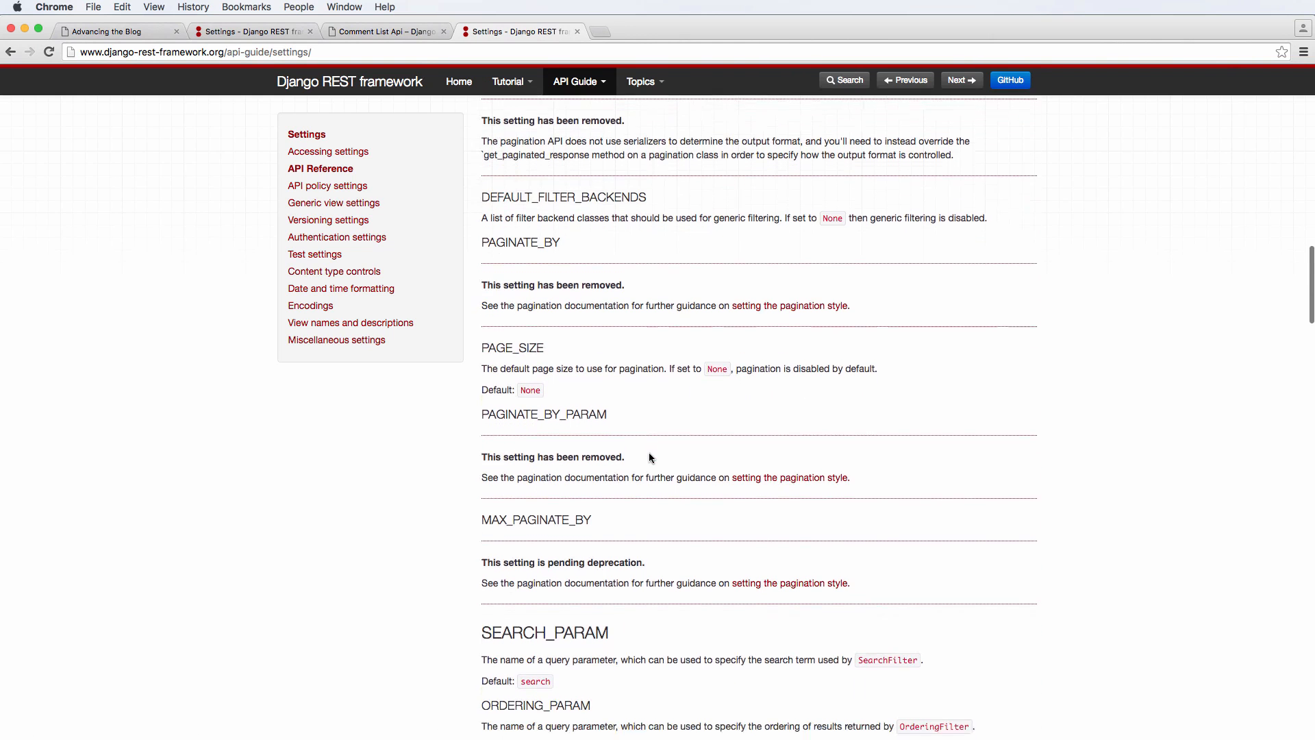
scroll("down", 3)
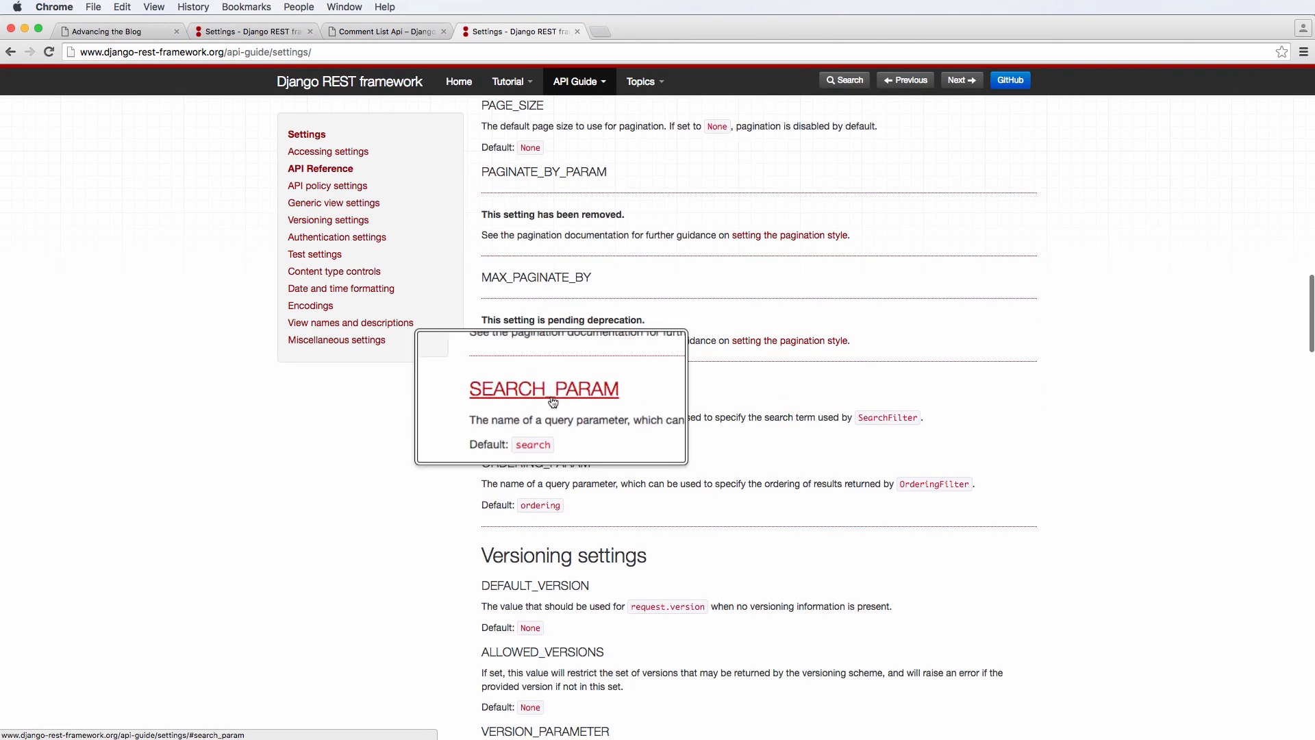
scroll("down", 3)
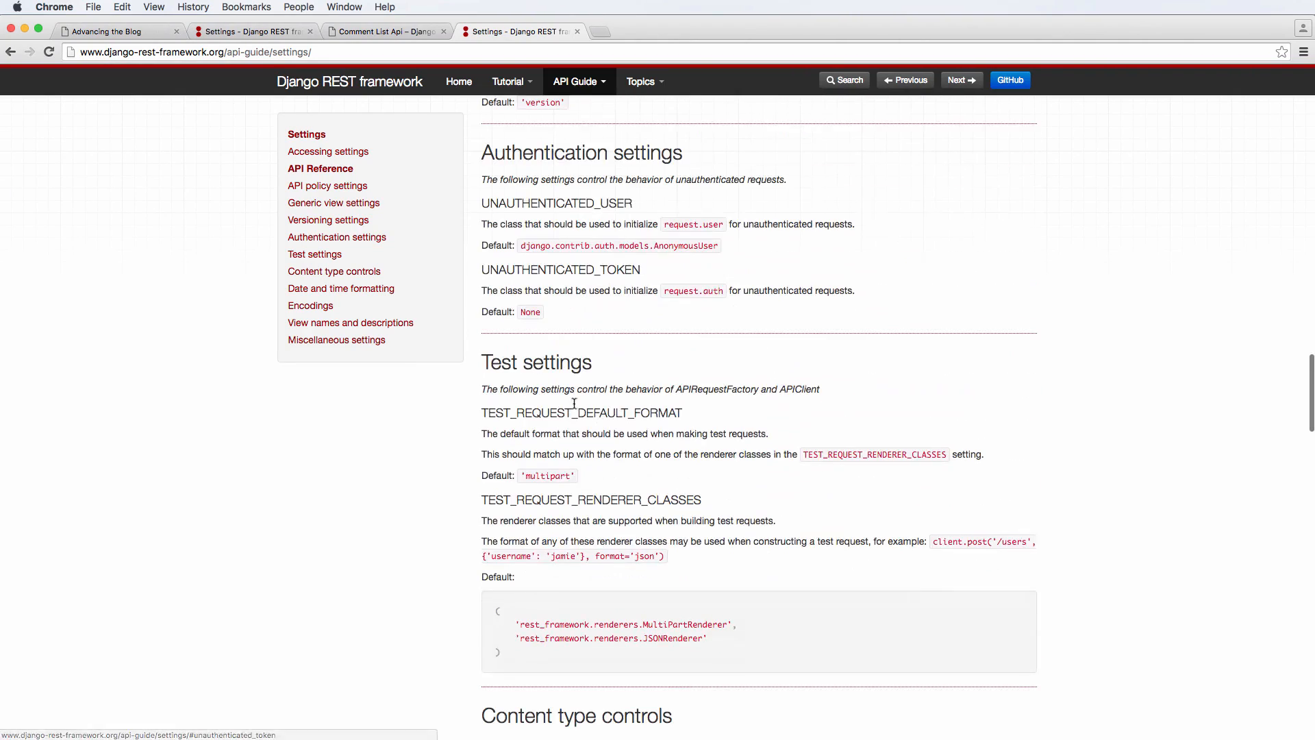
scroll("down", 3)
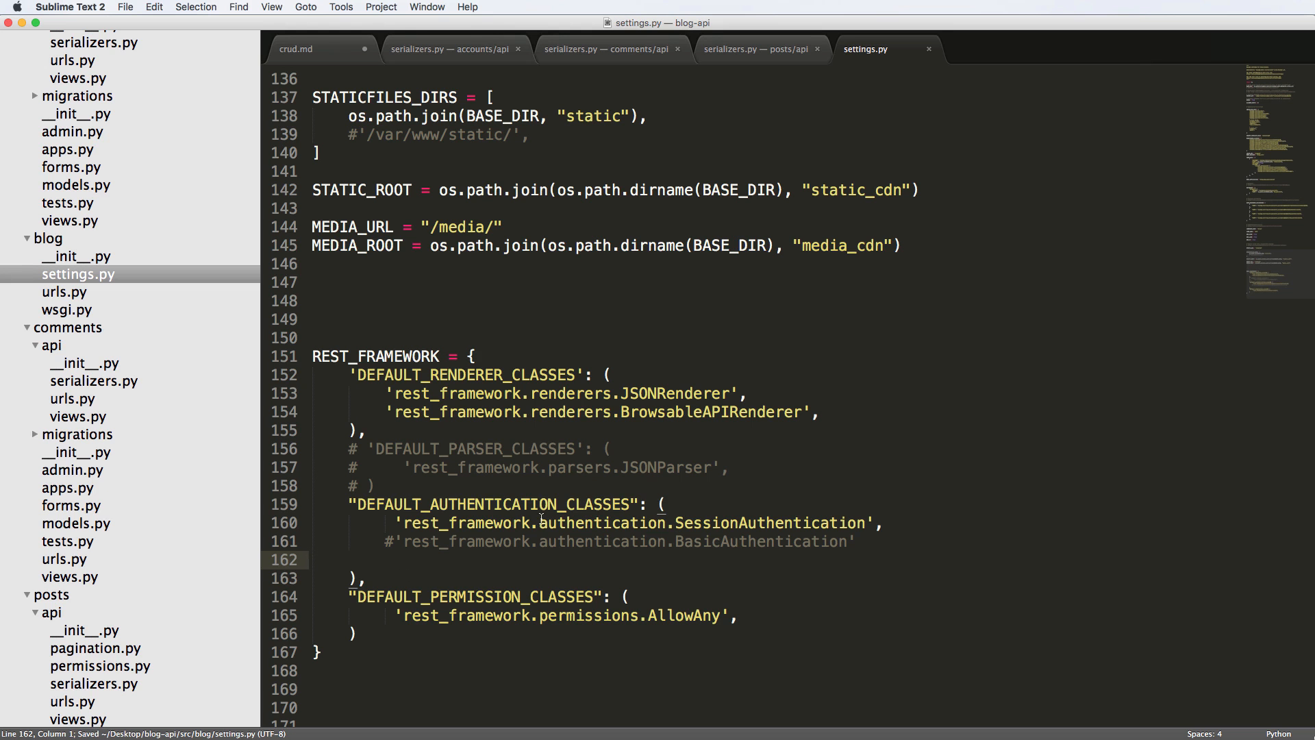
Step: Copy IsAuthenticatedOrReadOnly from comments/api/views.py to replace AllowAny in settings.py
left_click(359, 504)
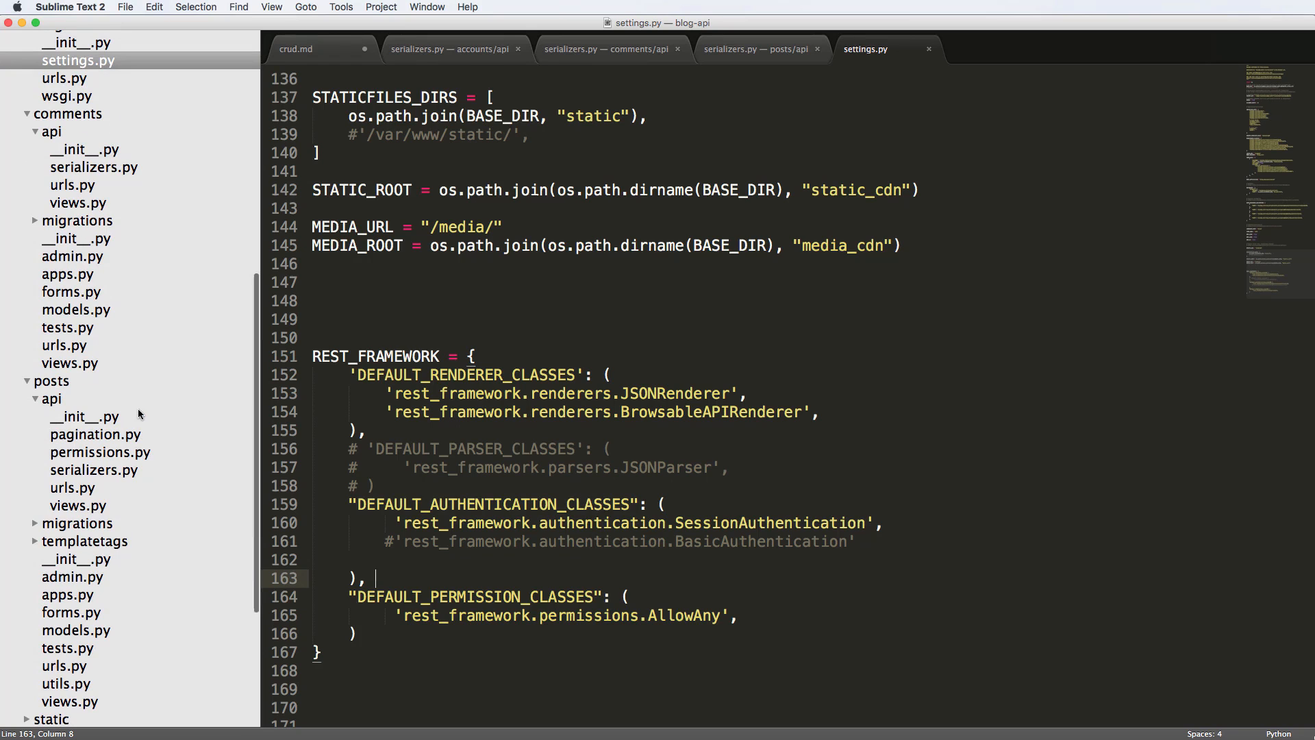
left_click(70, 202)
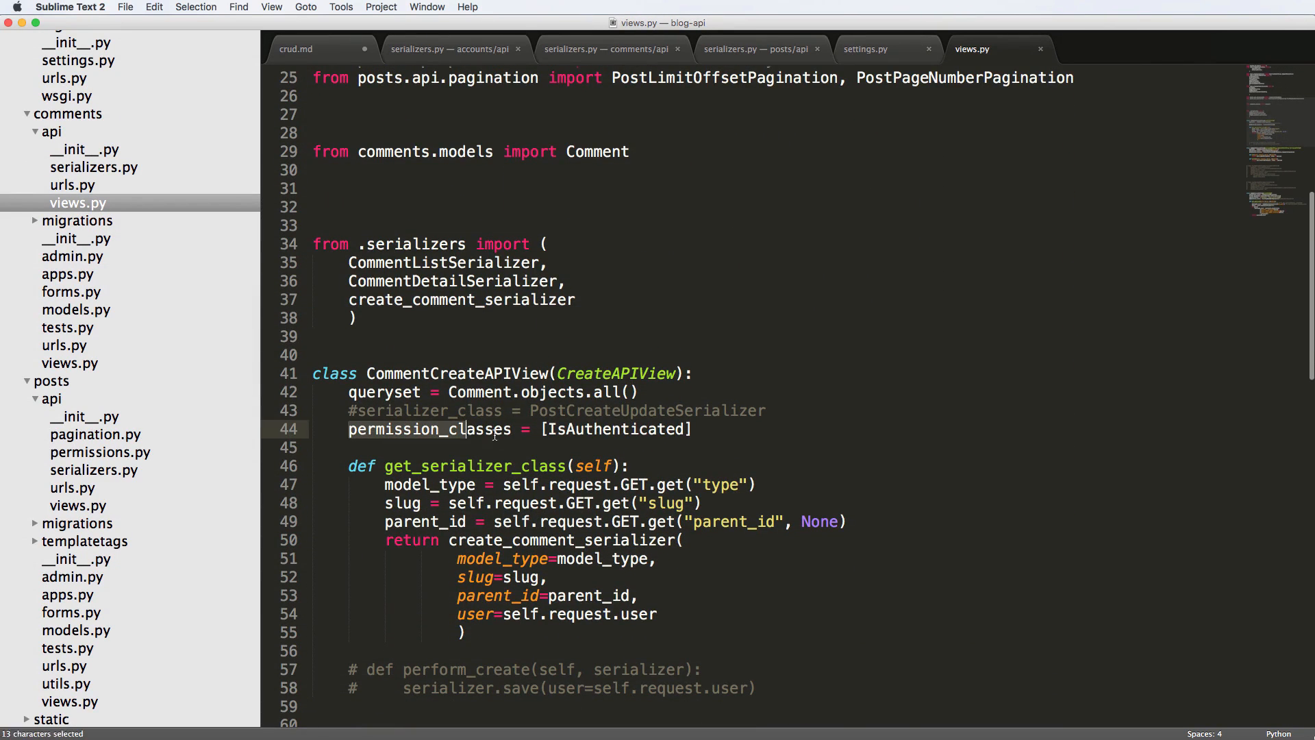
scroll("down", 3)
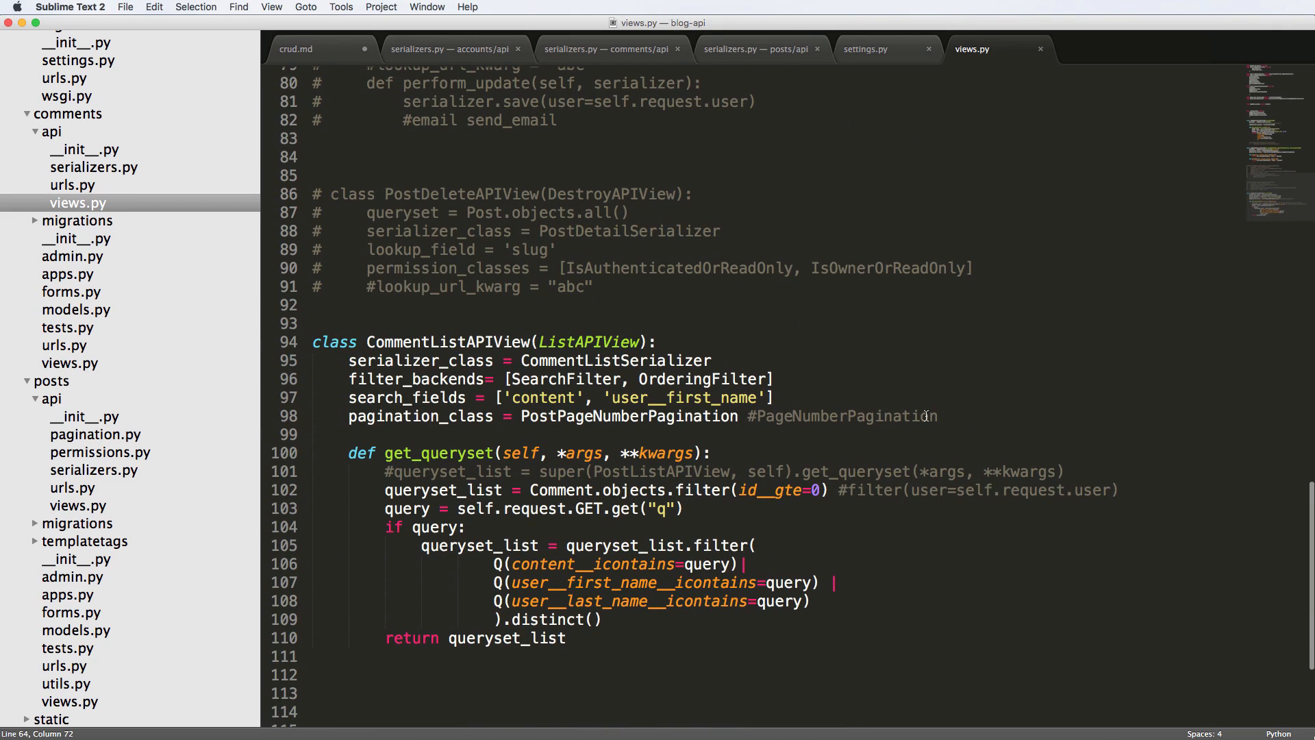
scroll("up", 3)
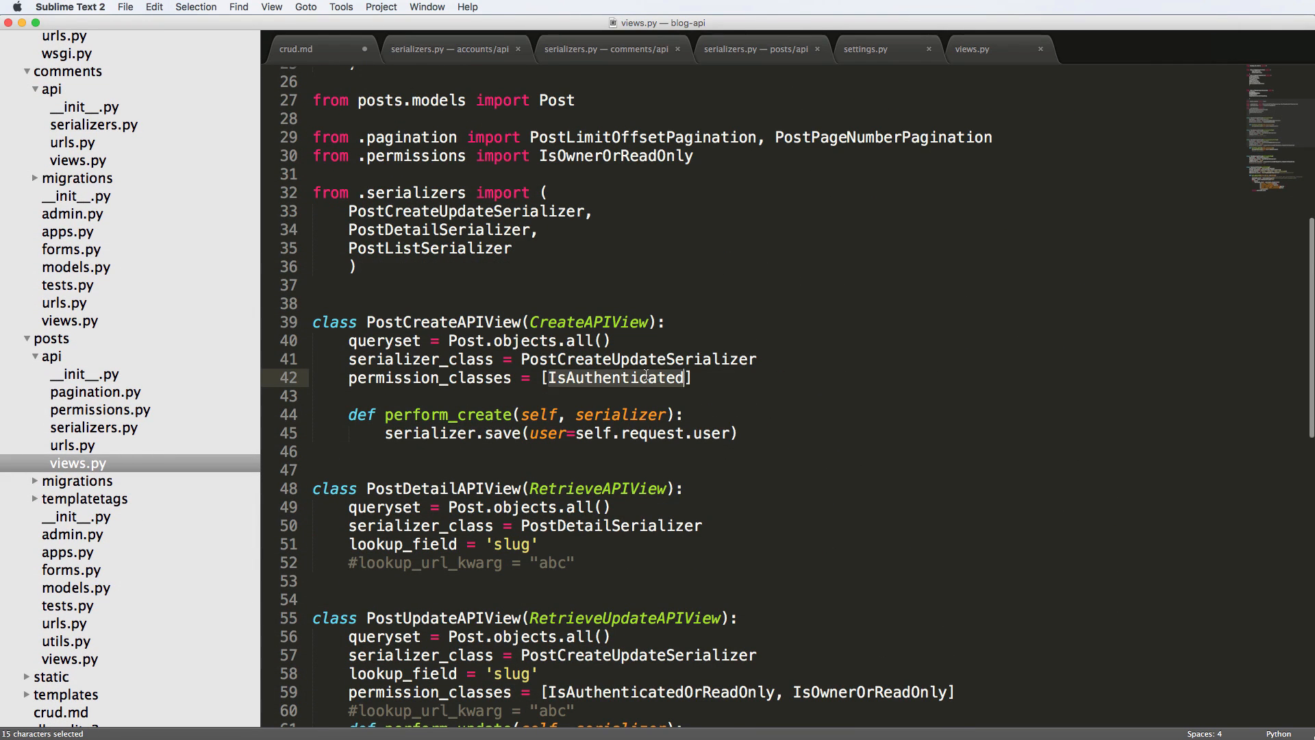
scroll("down", 3)
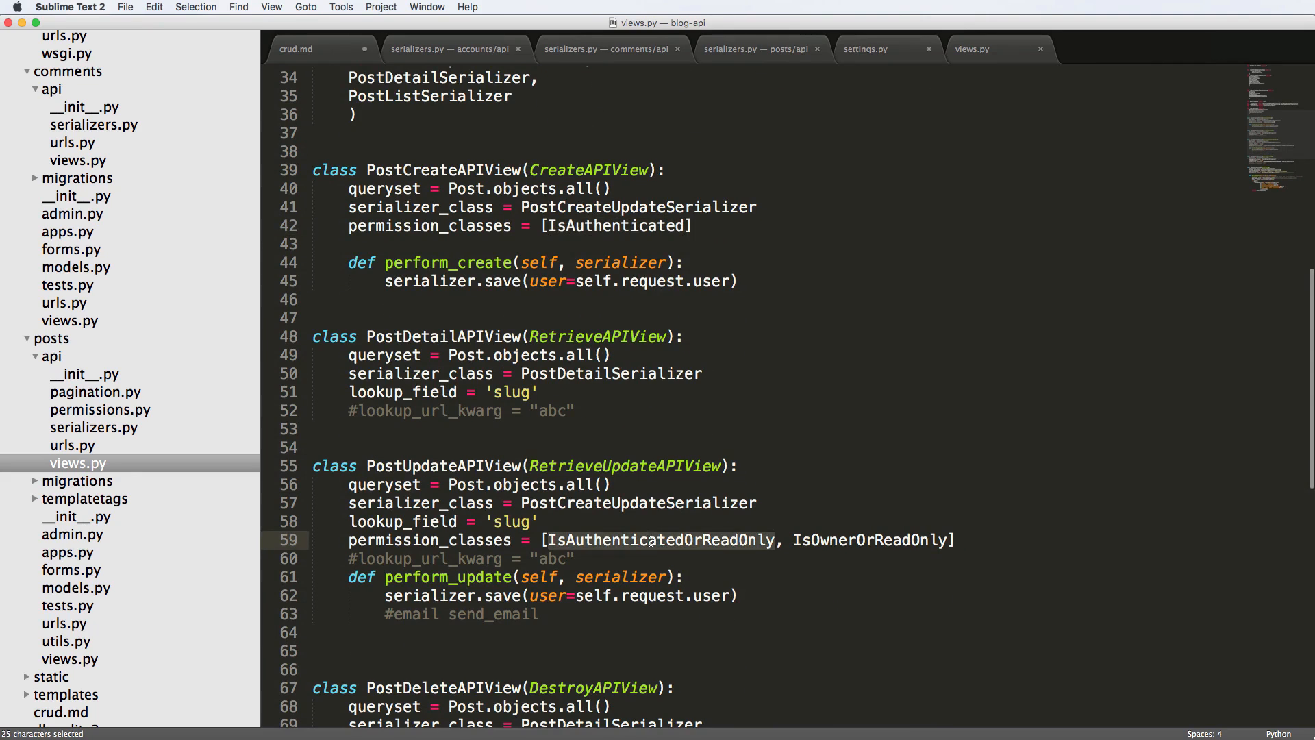
scroll("down", 3)
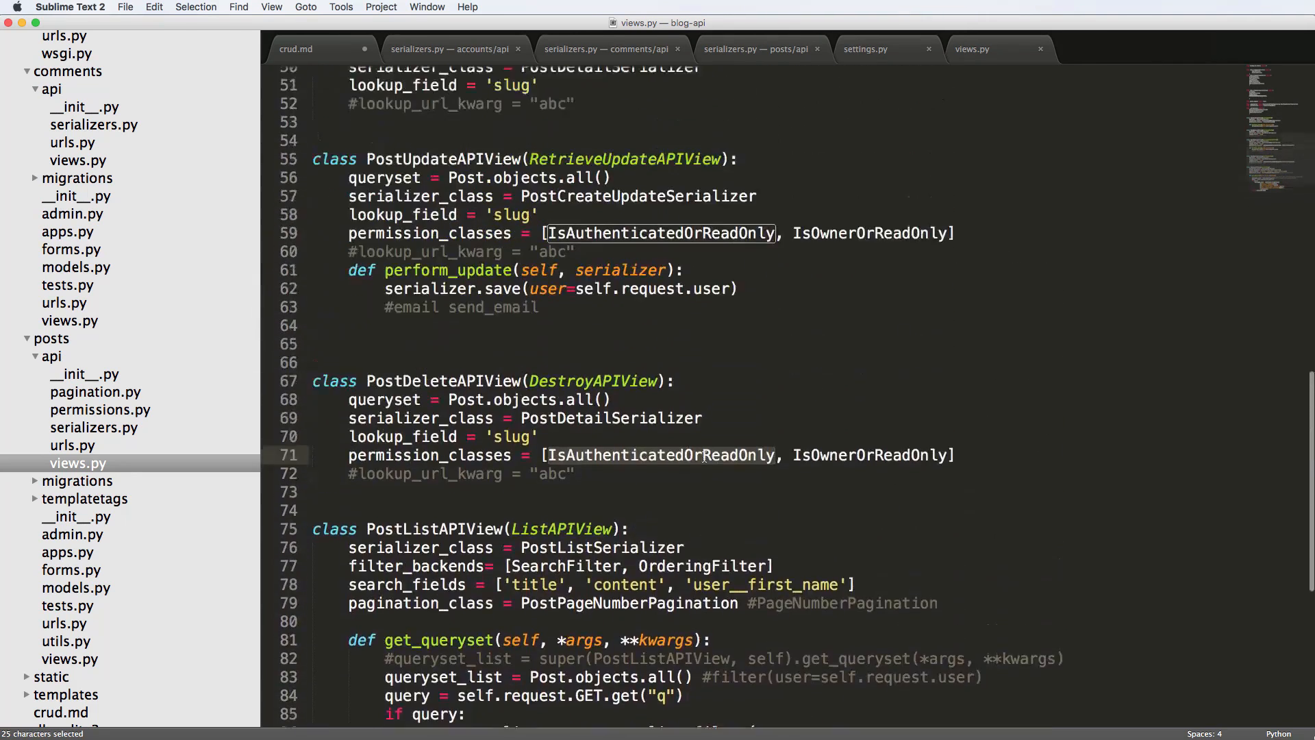
scroll("up", 3)
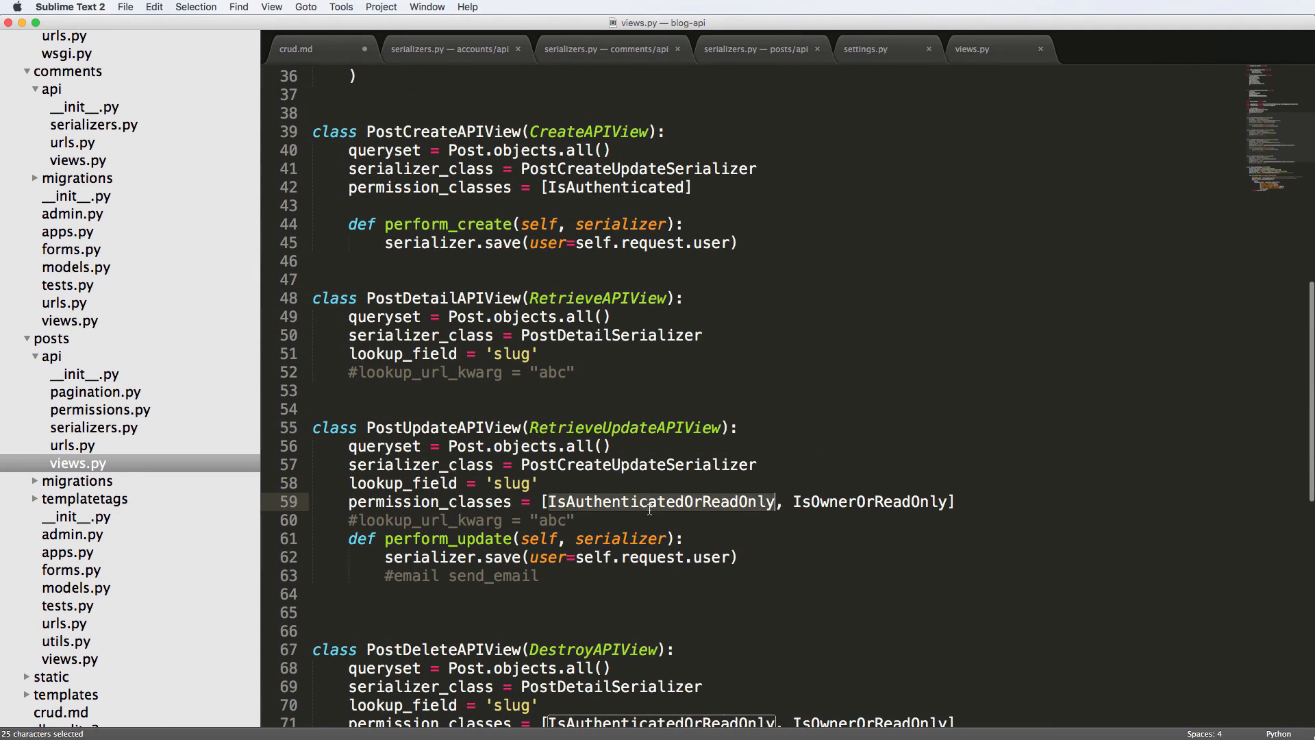
key("cmd+c")
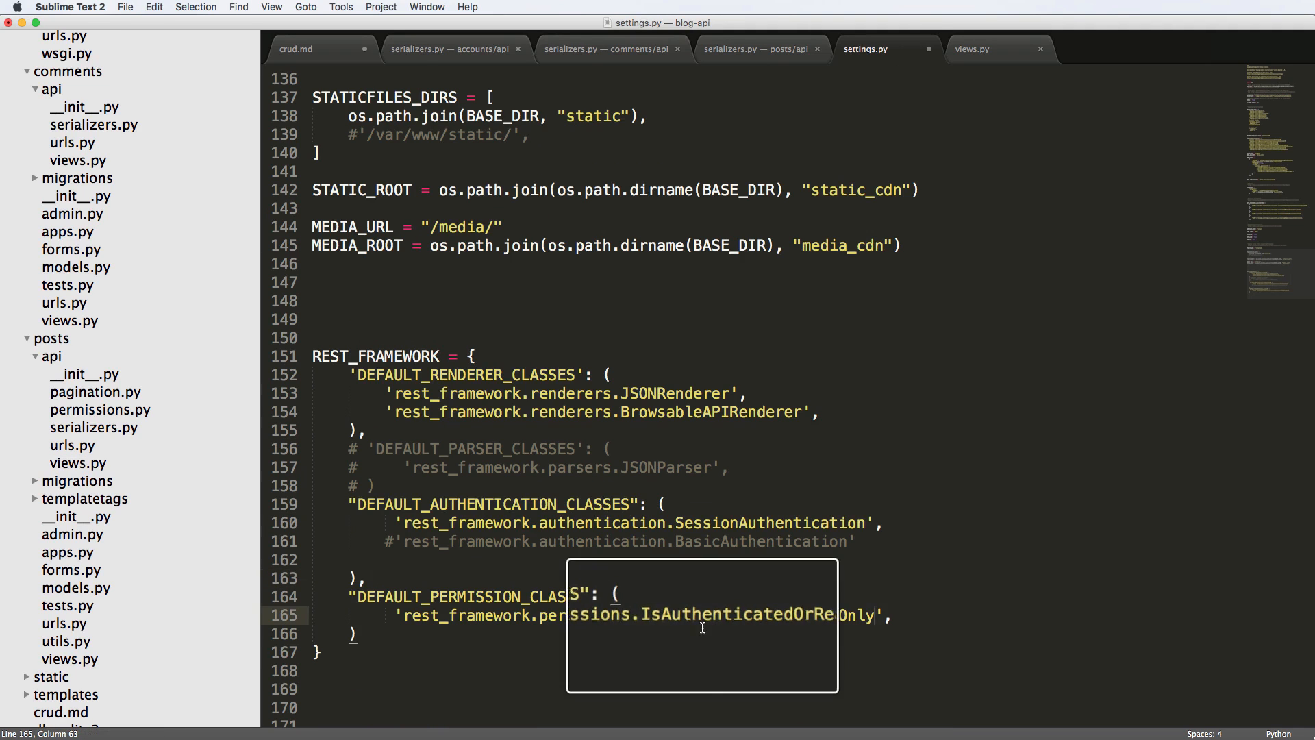
Step: Save settings.py and return to the comments/api views.py tab
key("cmd+s")
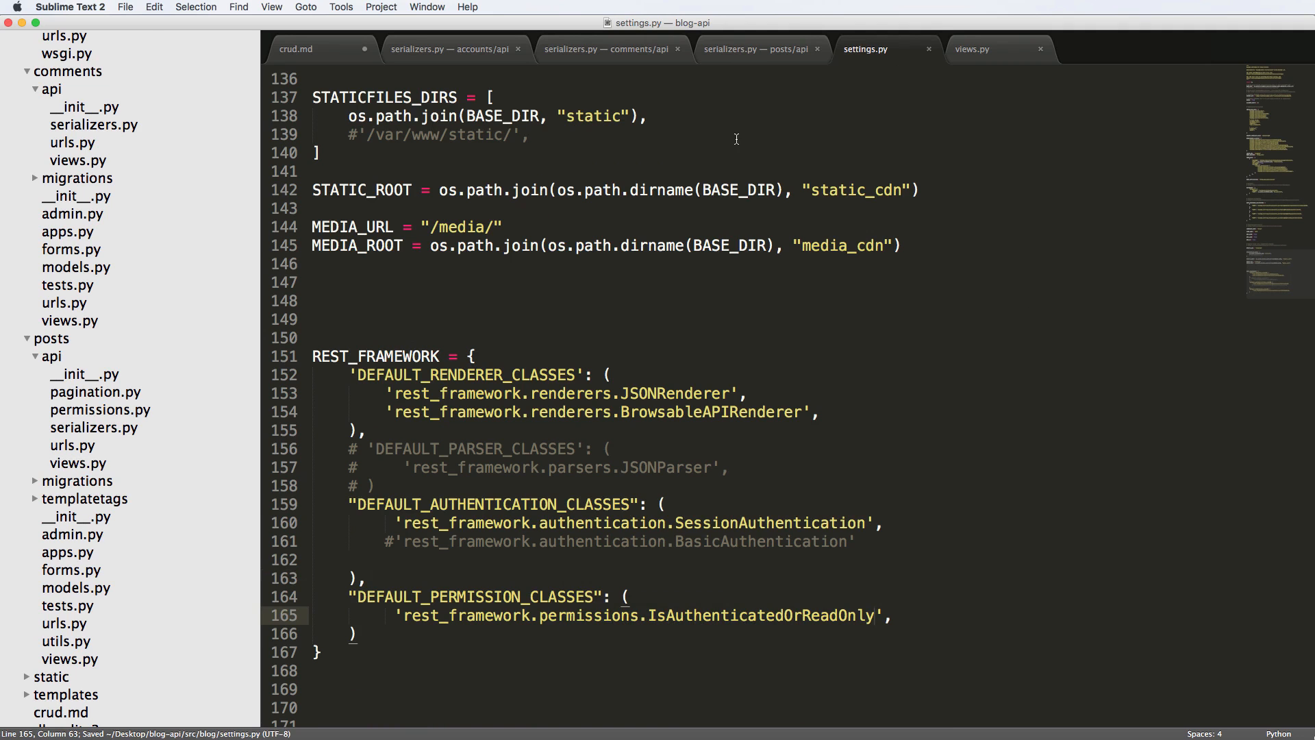
left_click(759, 49)
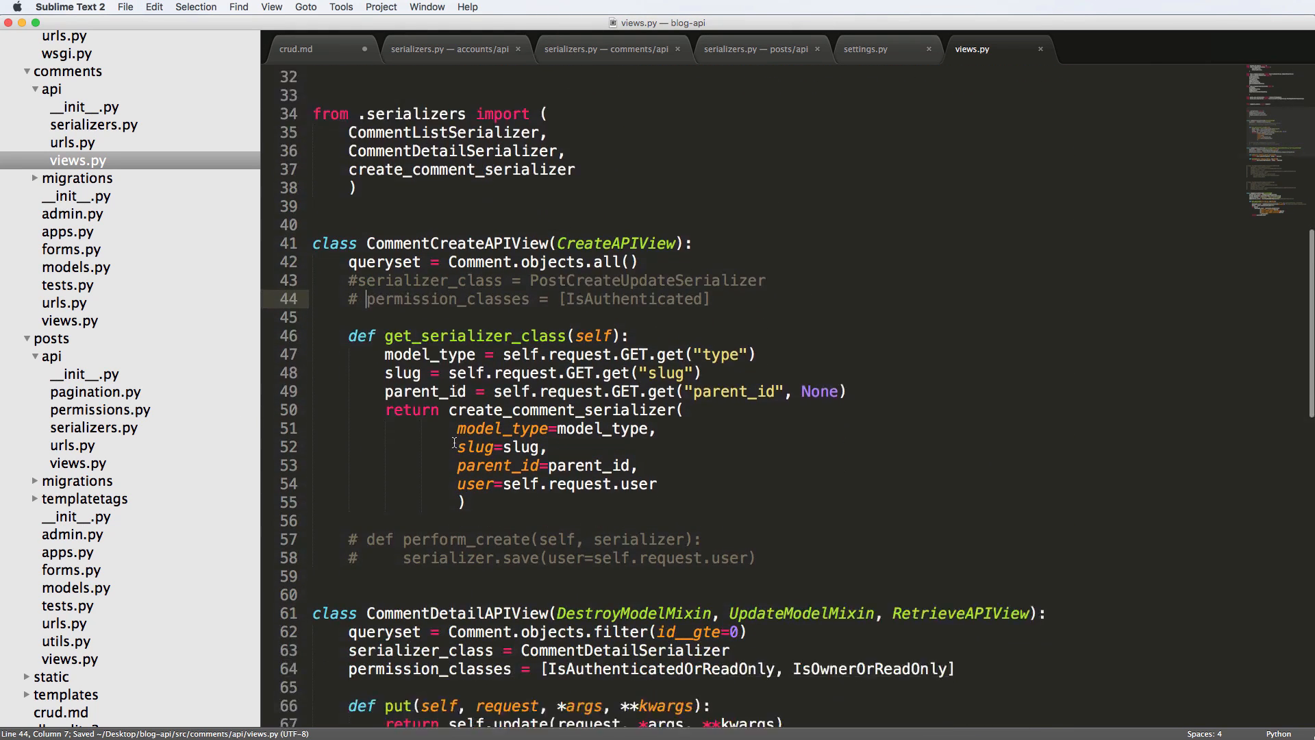
Step: Limit CommentDetailAPIView to IsOwnerOrReadOnly, give CommentListAPIView AllowAny, and save
scroll("down", 3)
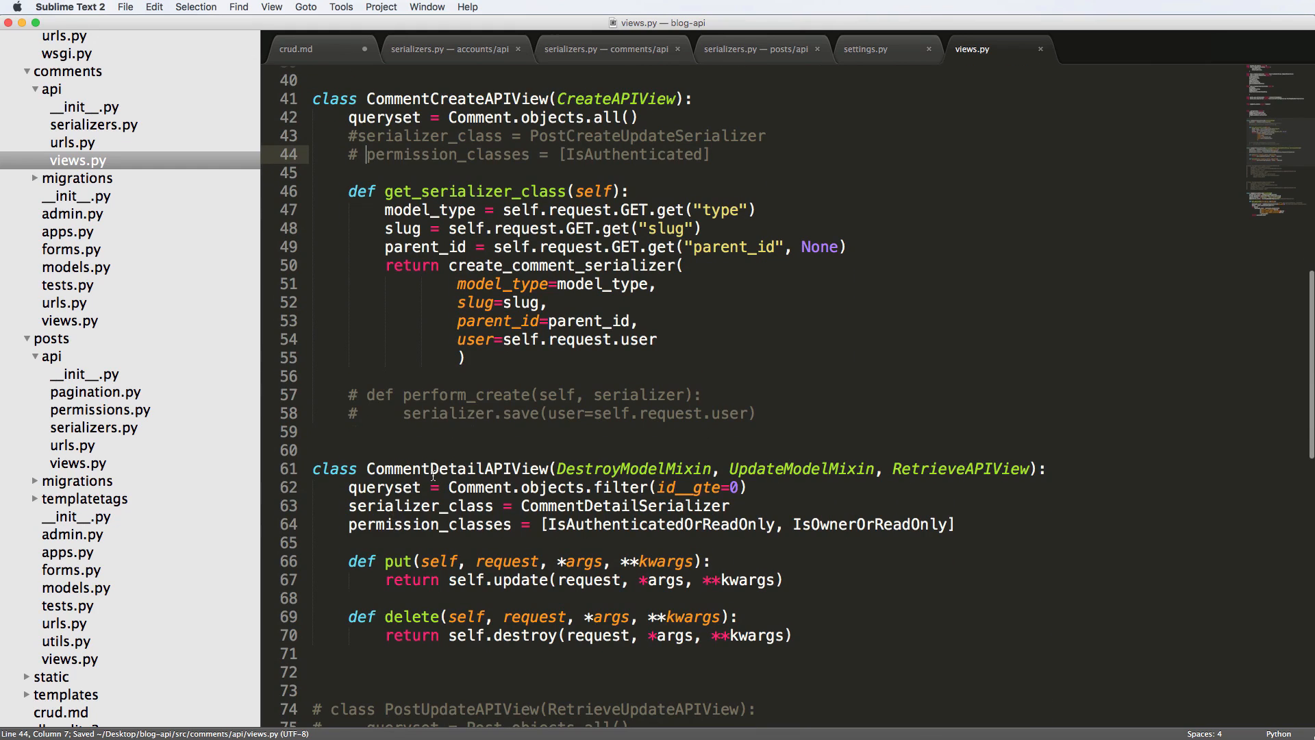
double_click(571, 524)
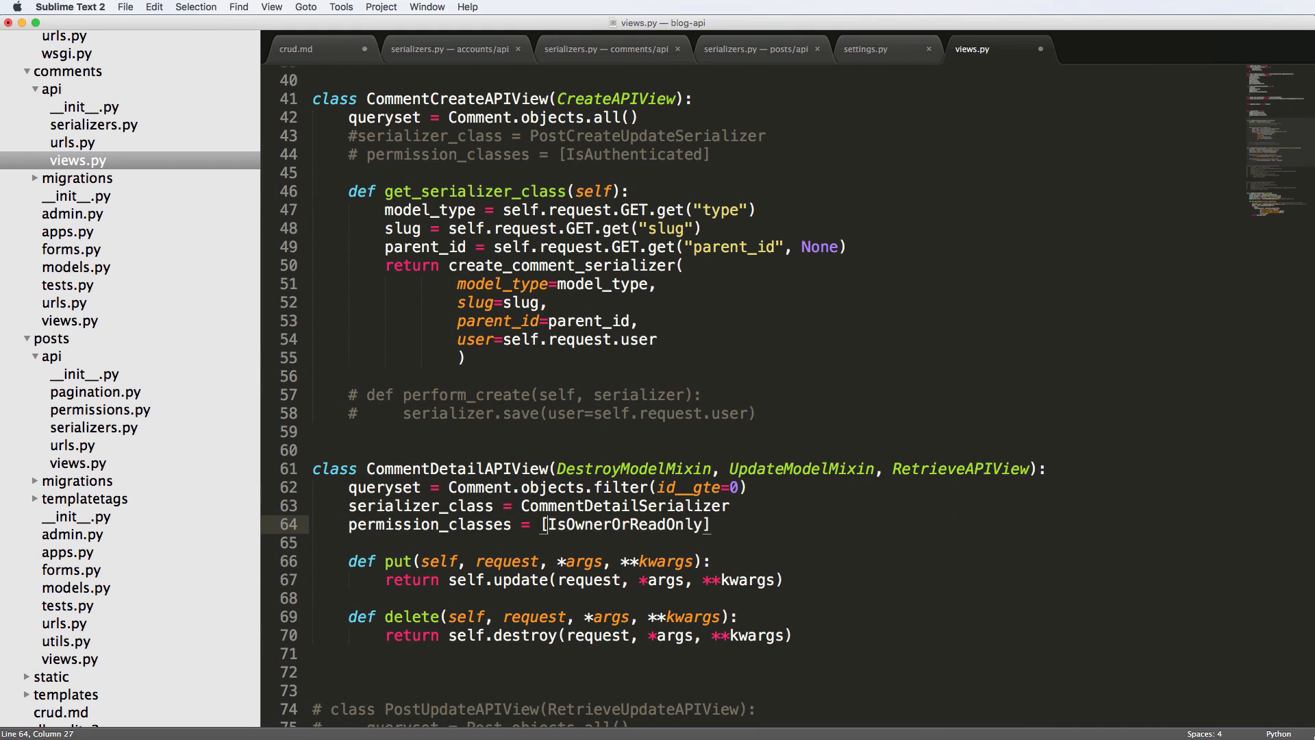
scroll("down", 3)
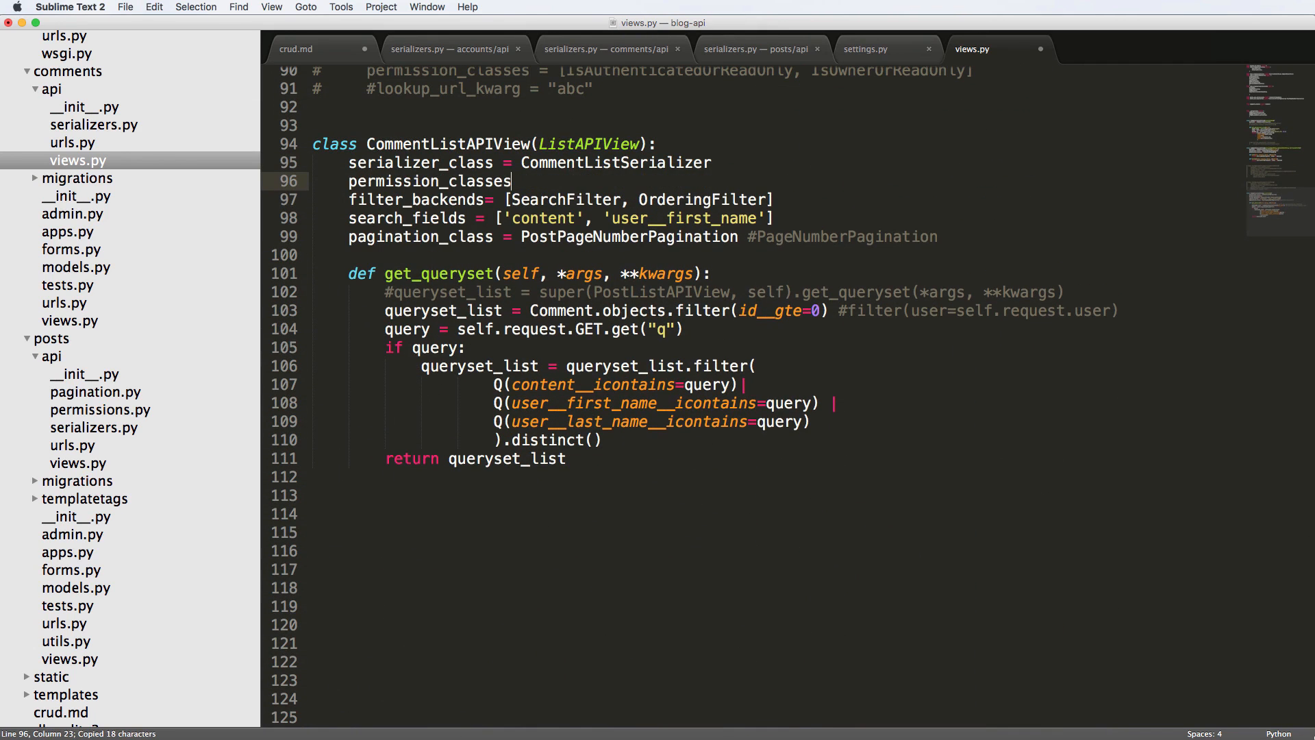
type("= []")
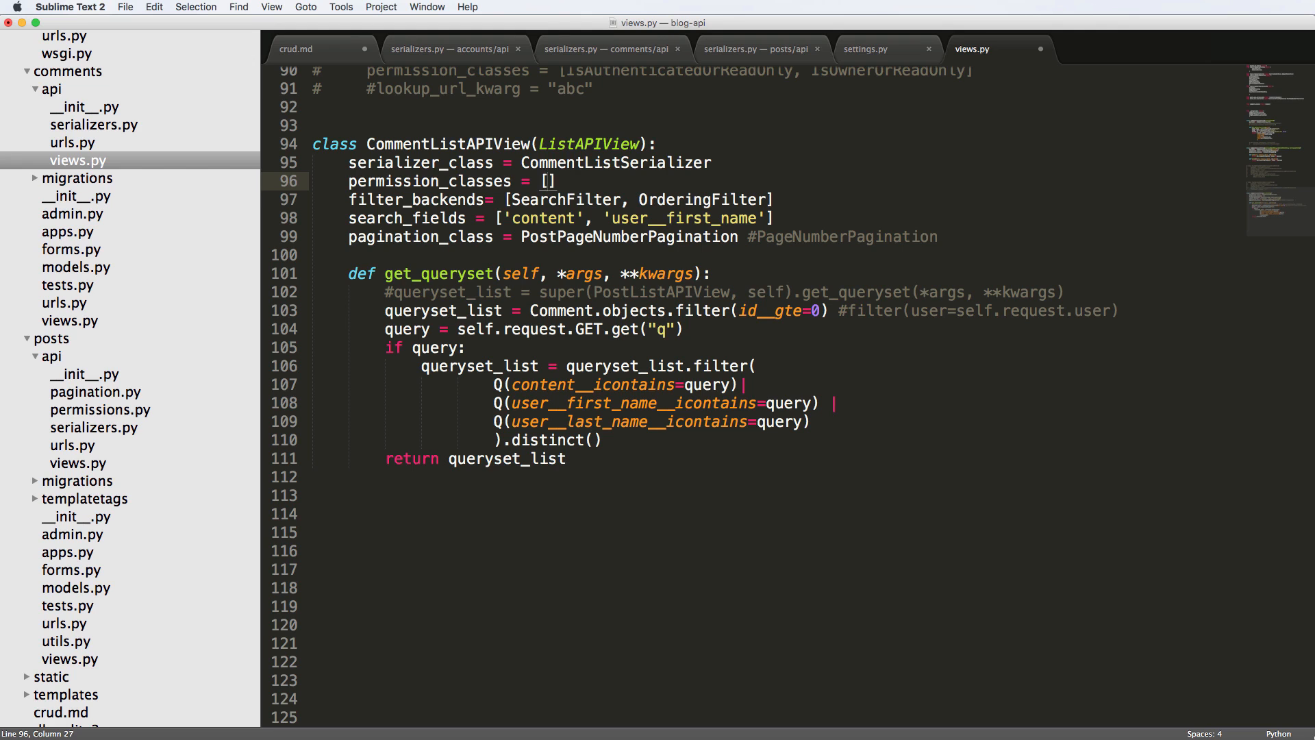
type("AllowAny")
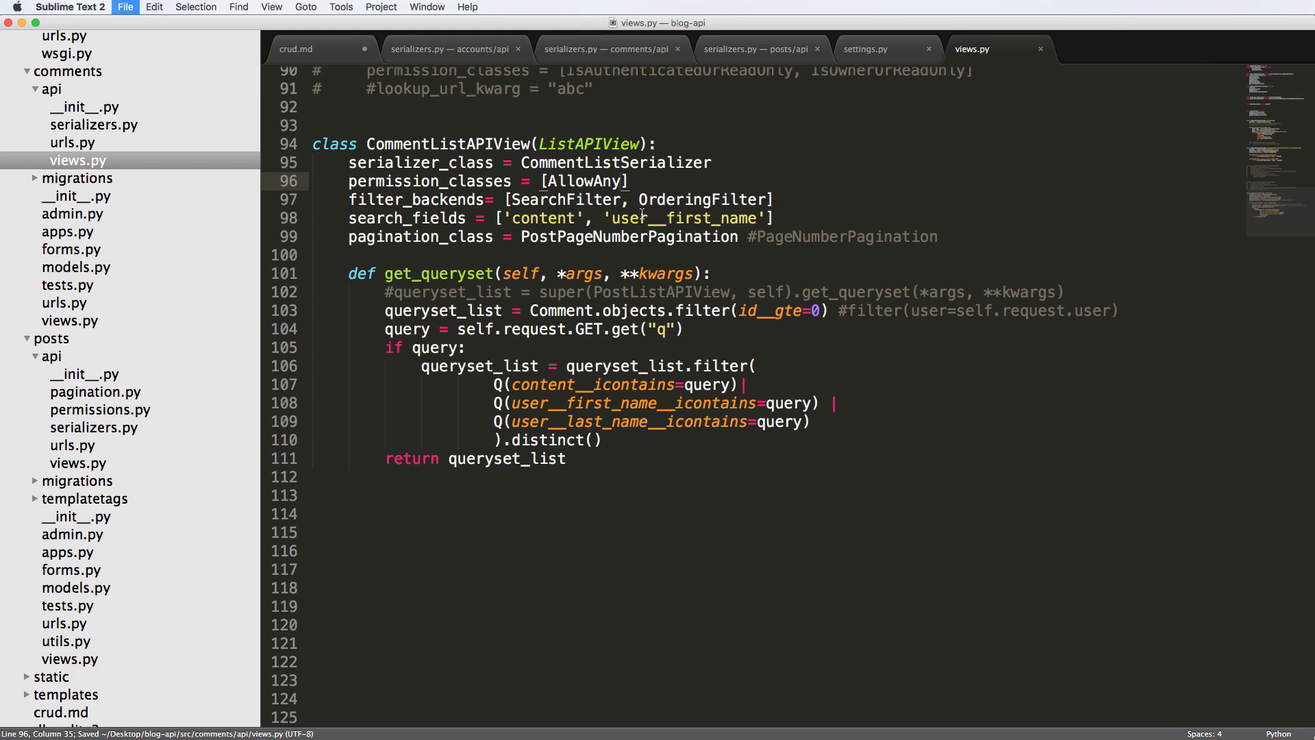
left_click(865, 48)
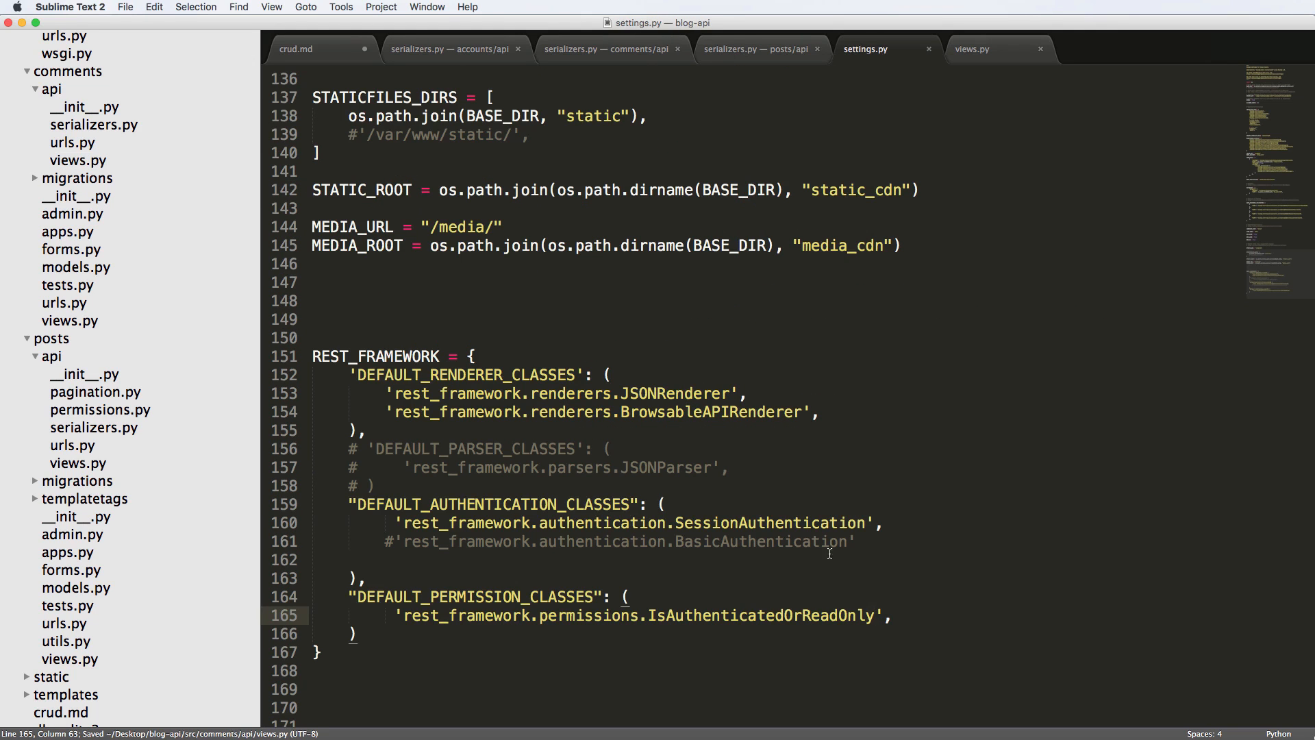
left_click(995, 48)
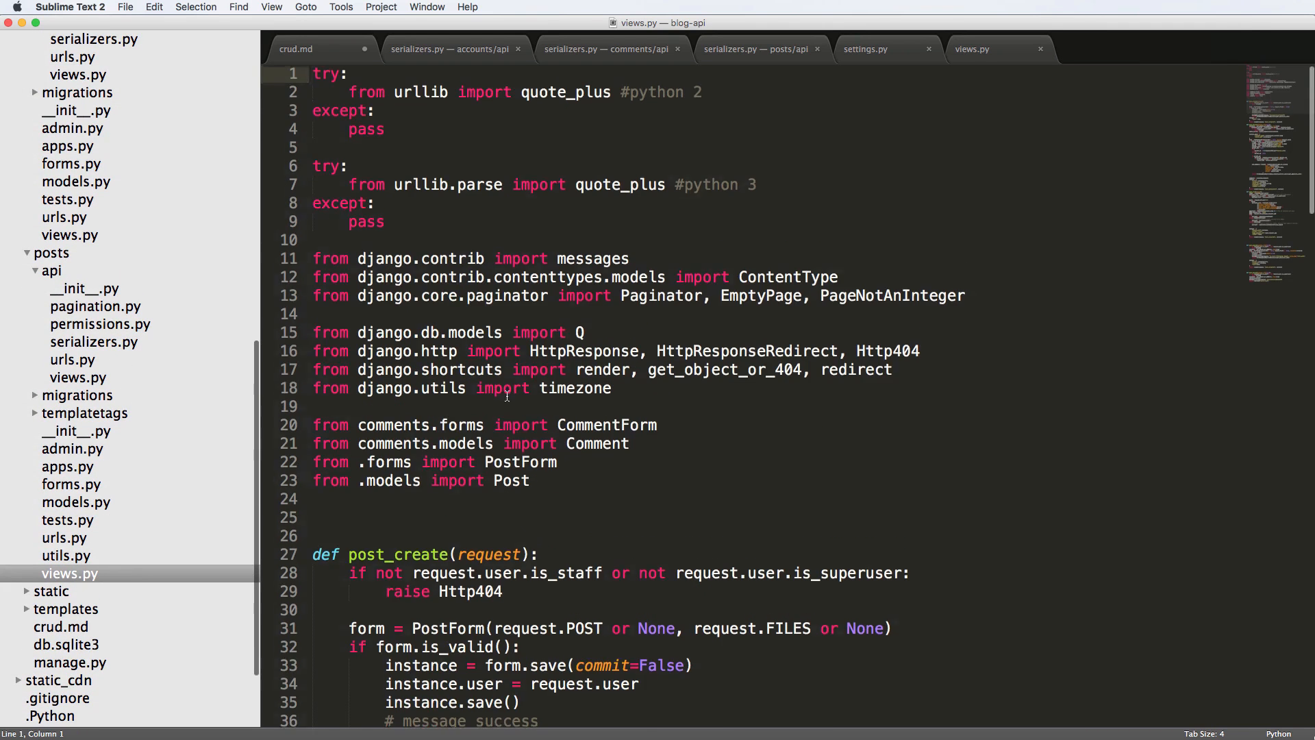
Step: Highlight the login_required decorator on comment_delete in comments/views.py
scroll("down", 3)
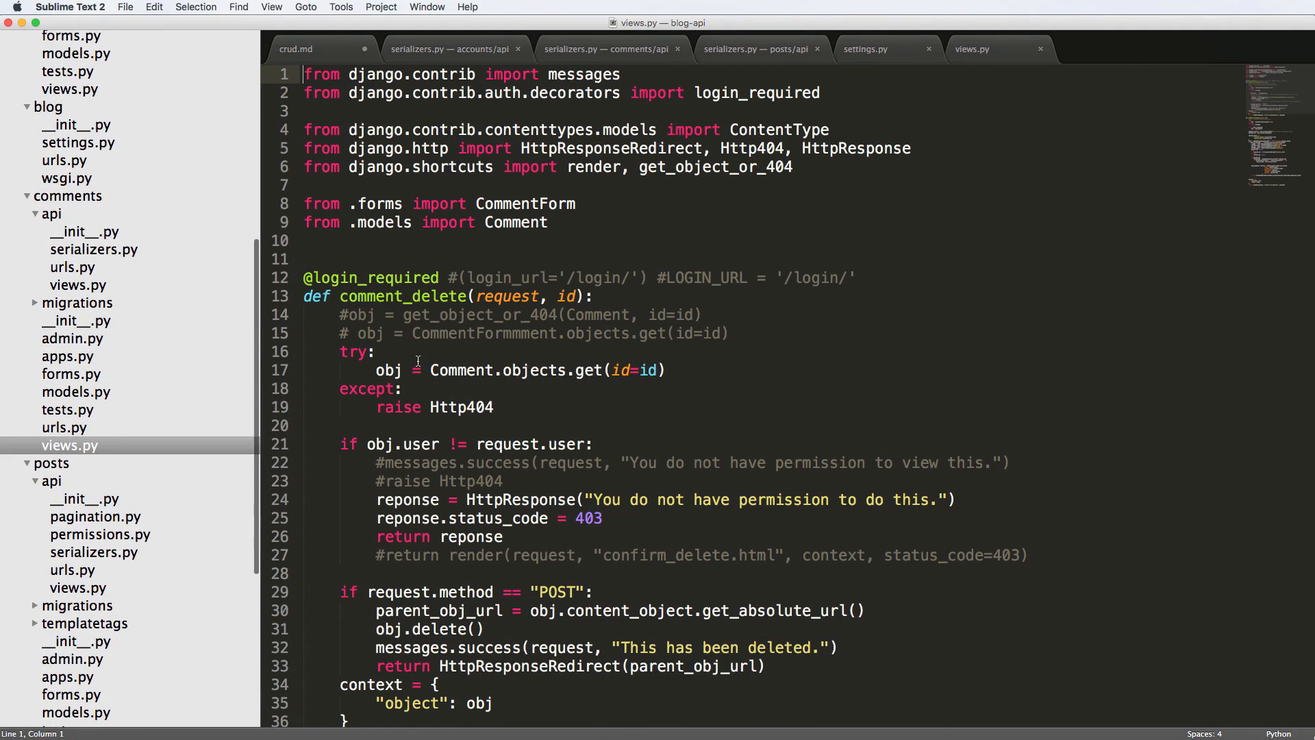
double_click(373, 278)
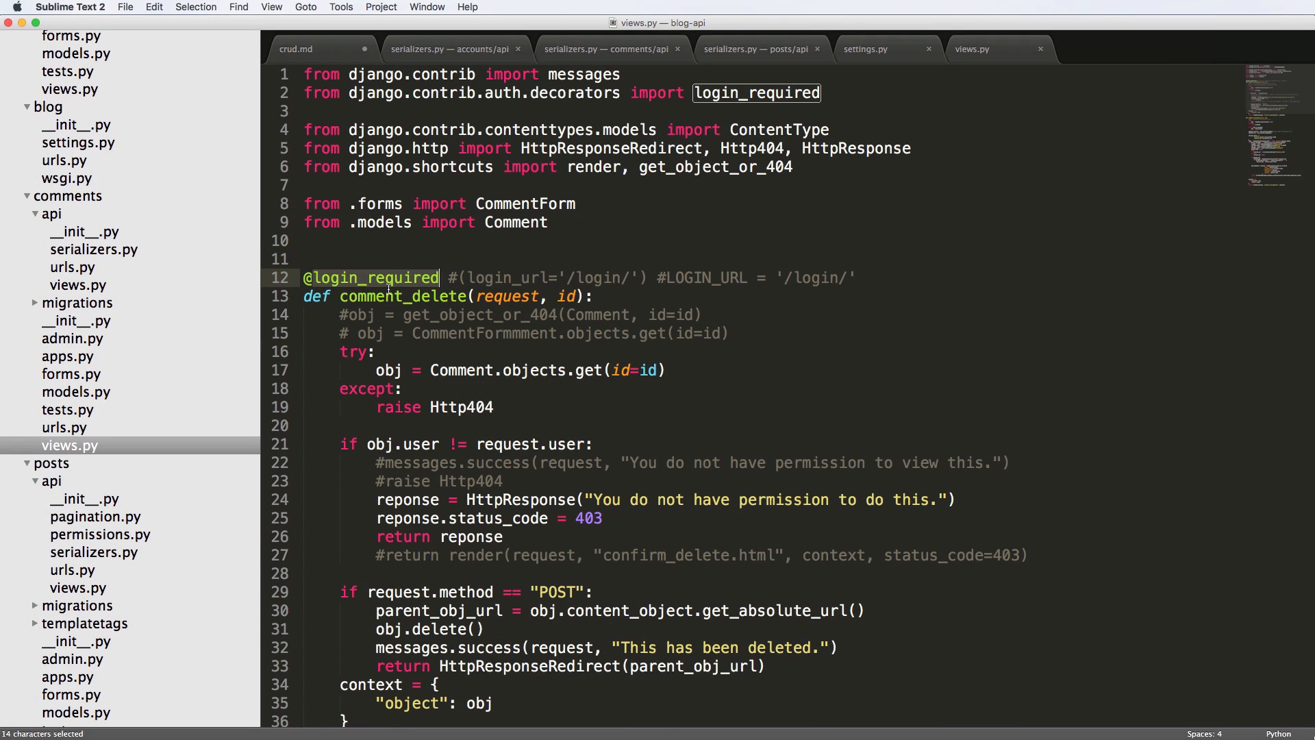
mouse_move(83, 292)
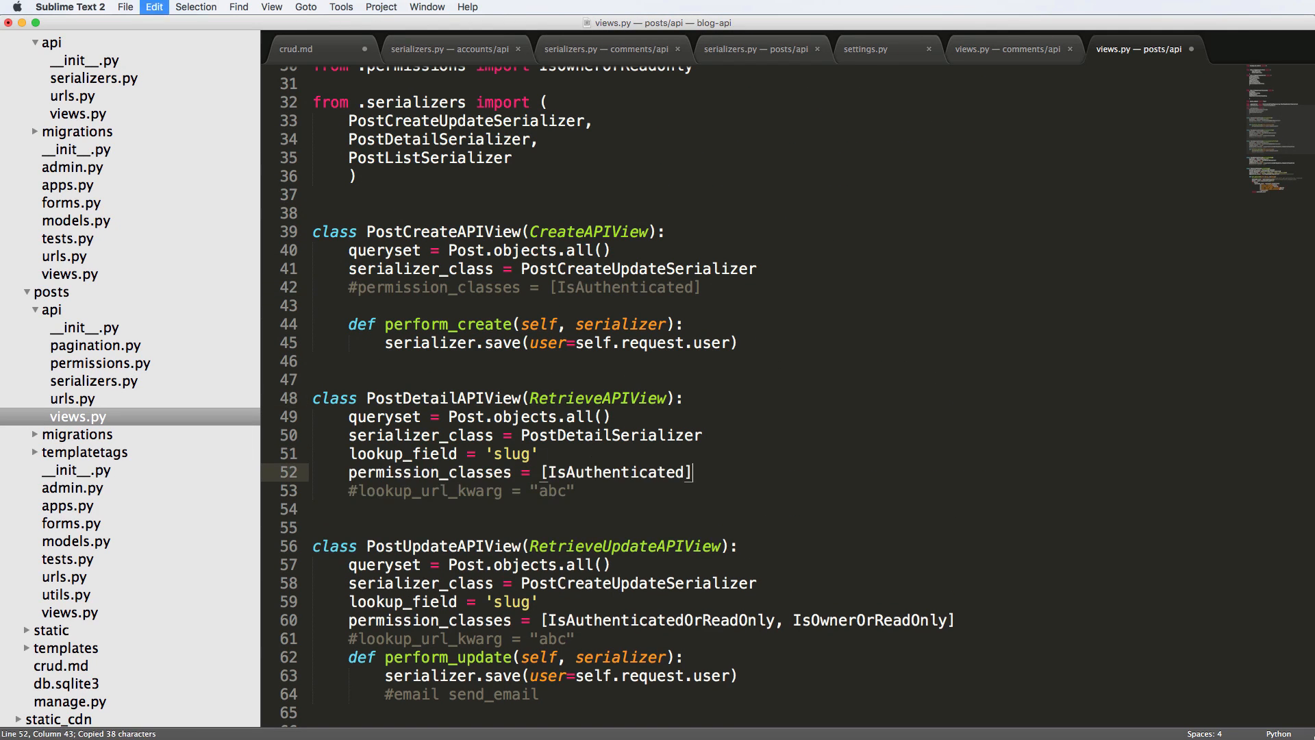
Step: Replace IsAuthenticated with AllowAny in PostDetailAPIView's permission_classes
type("AllowAny,")
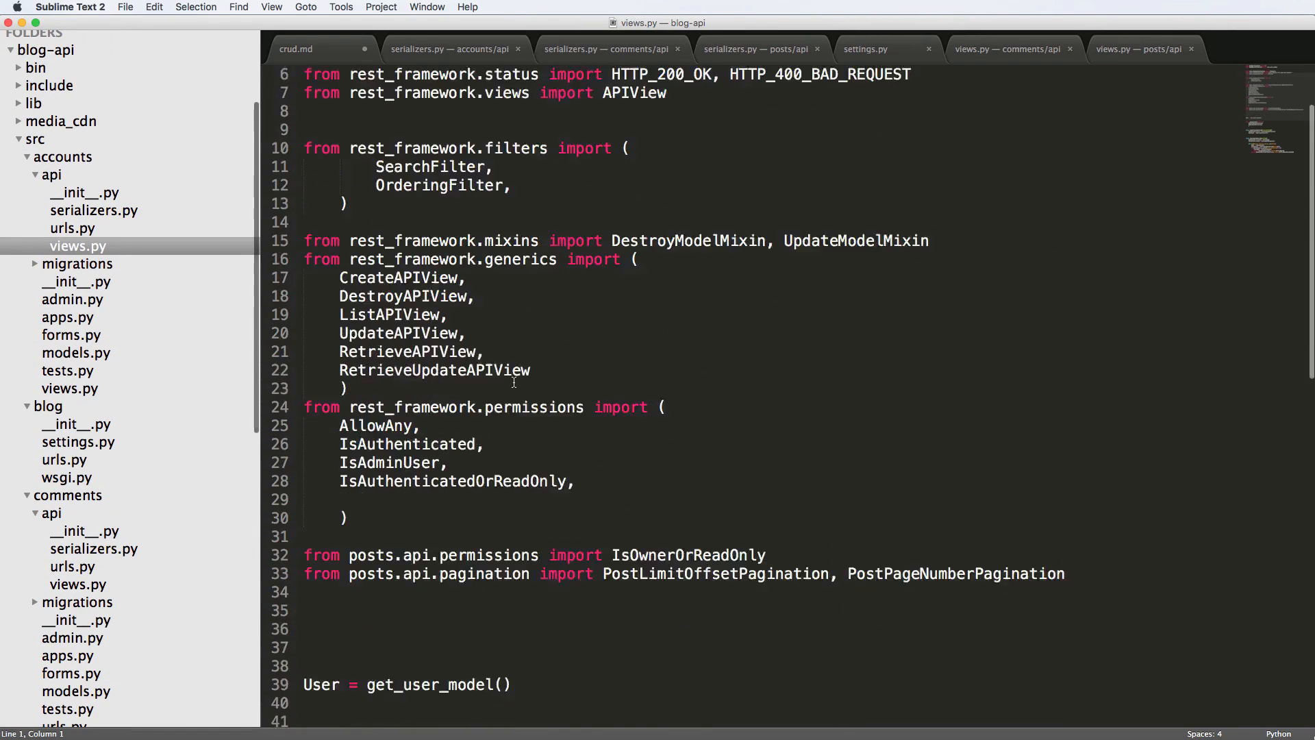
Step: Review the AllowAny permissions on user create and login views, then save views.py
scroll("down", 3)
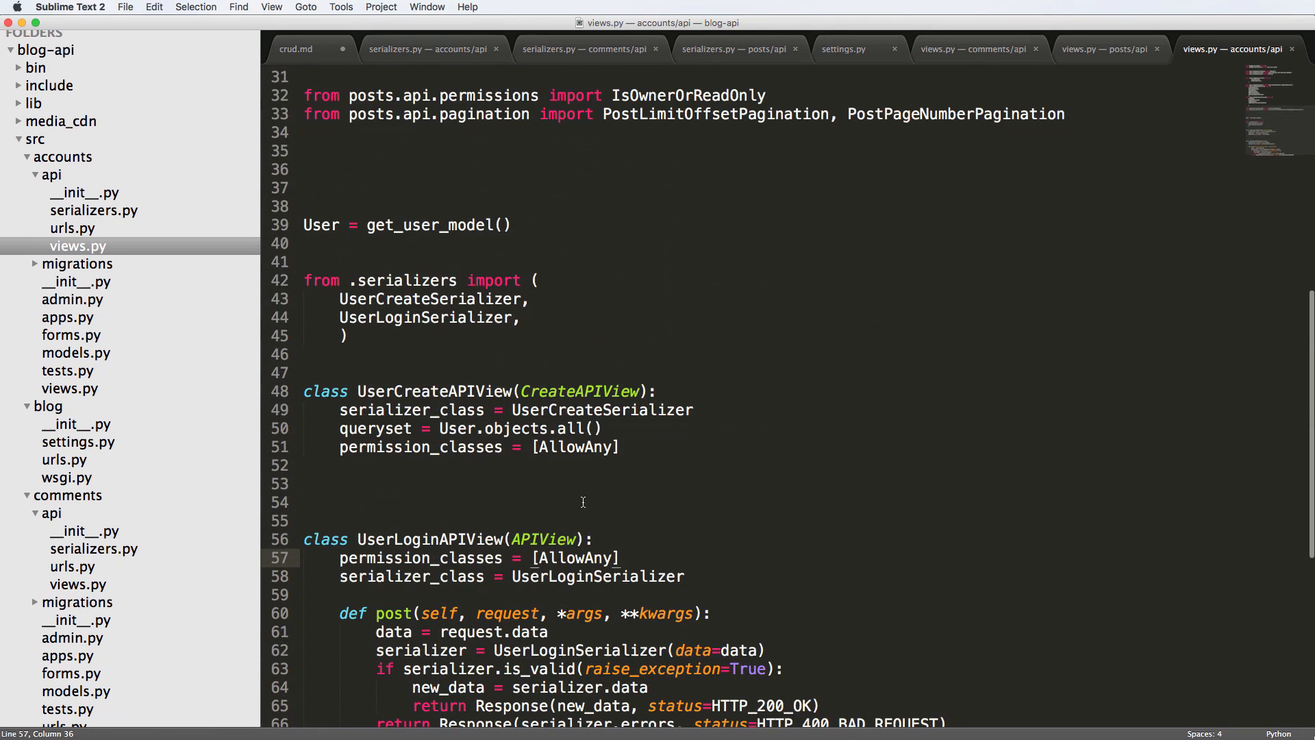
key("cmd+s")
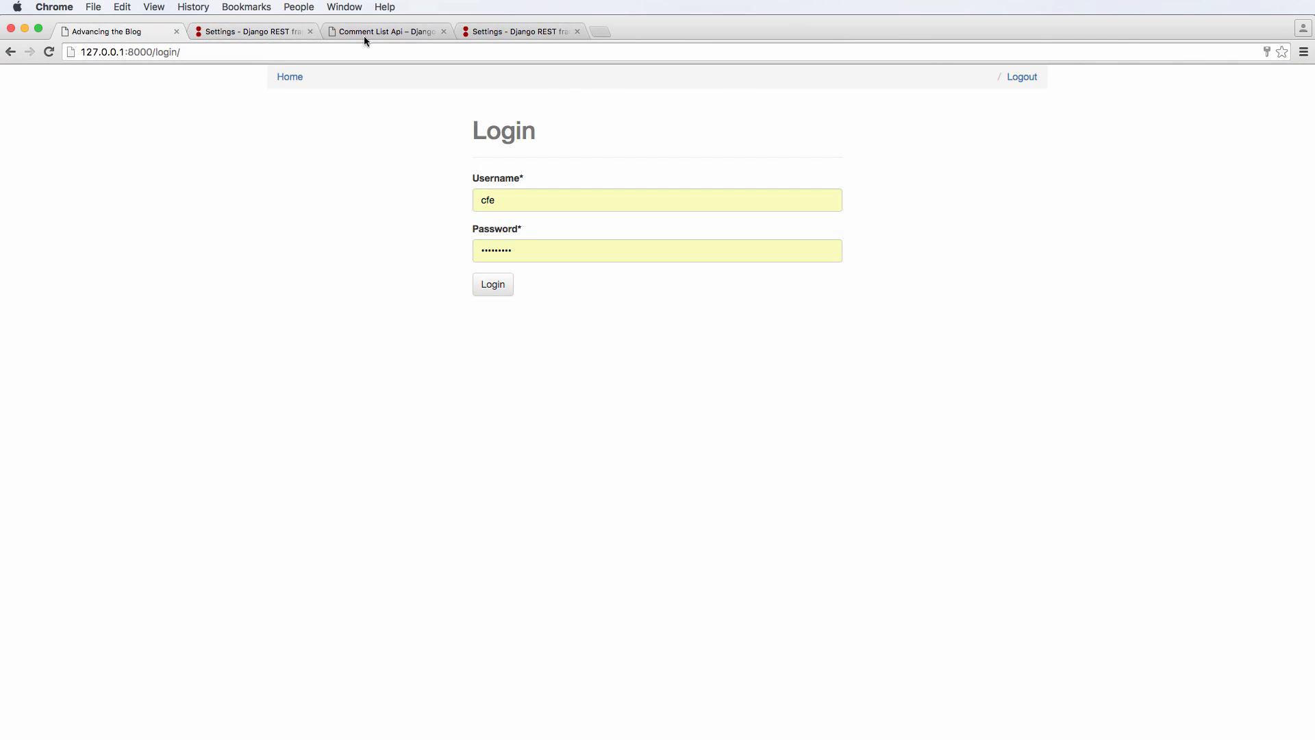
Step: Restart the dev server with 'python manage.py runserver' and reload the comment detail API page
left_click(386, 31)
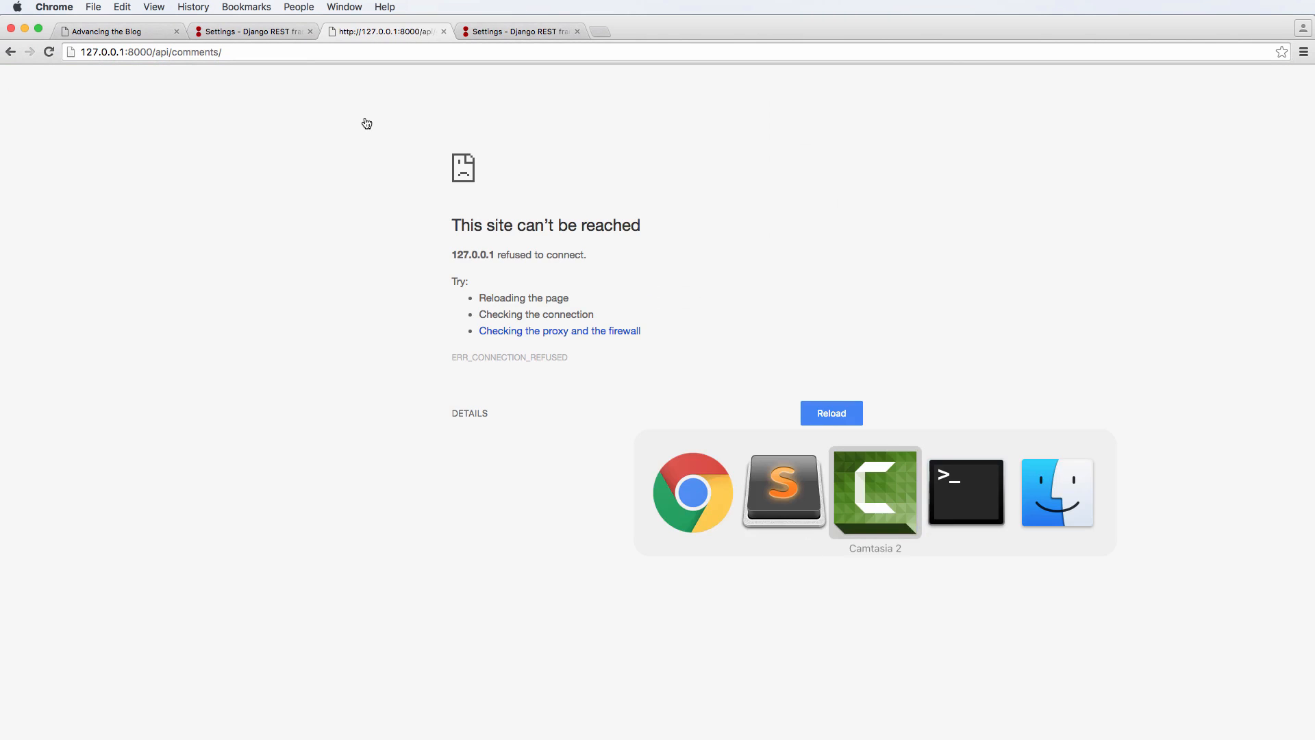
left_click(965, 492)
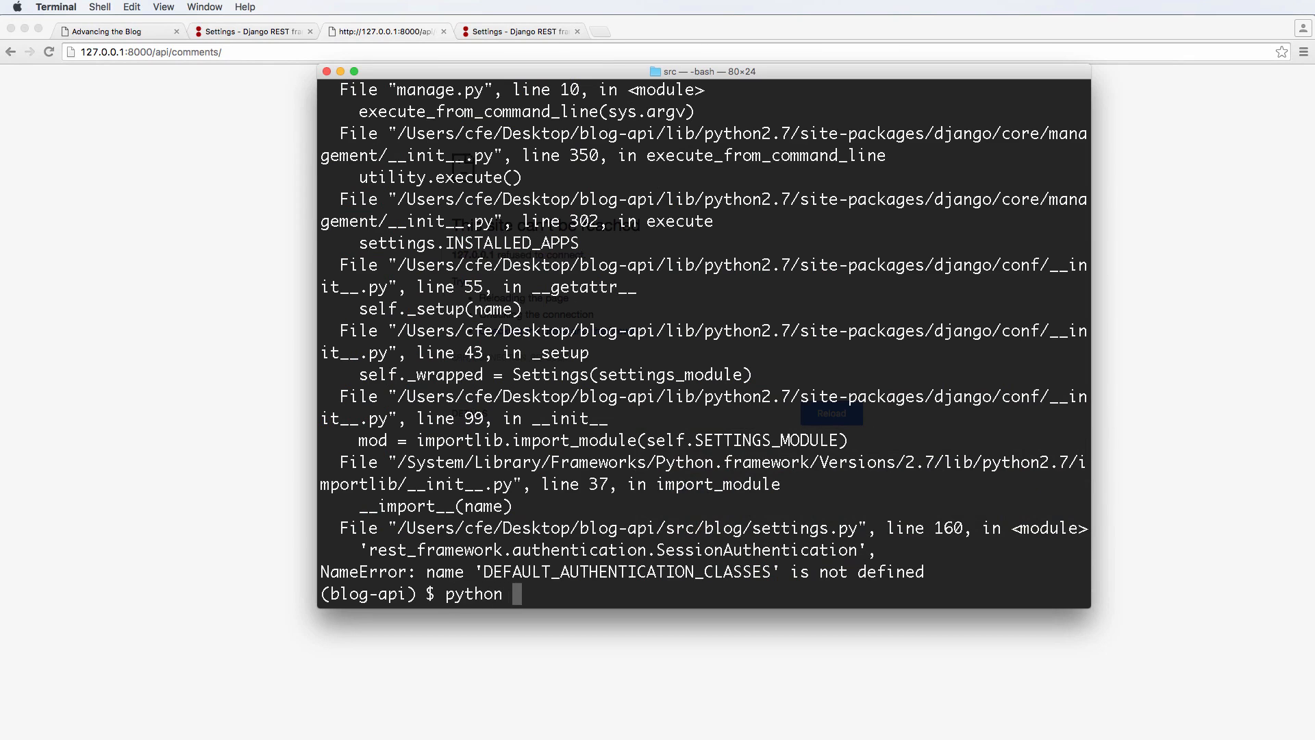
type("manage.py runserver")
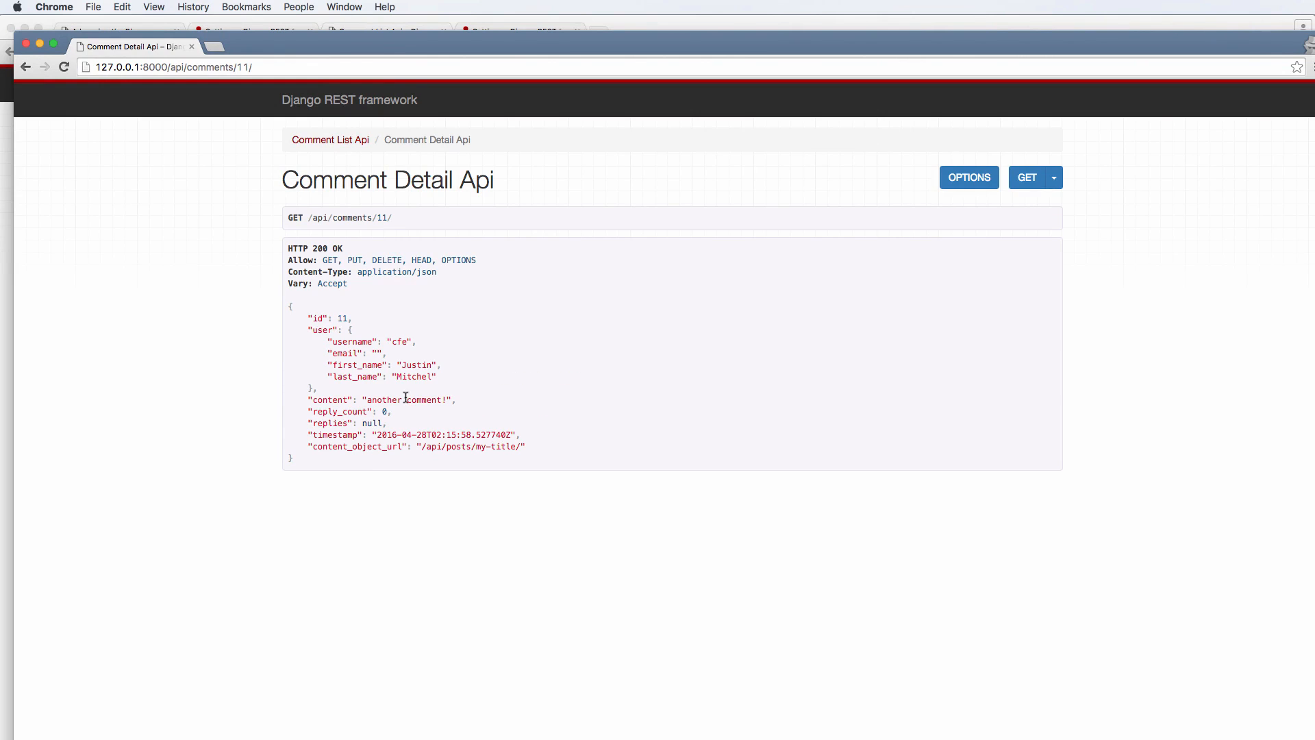
mouse_move(671, 310)
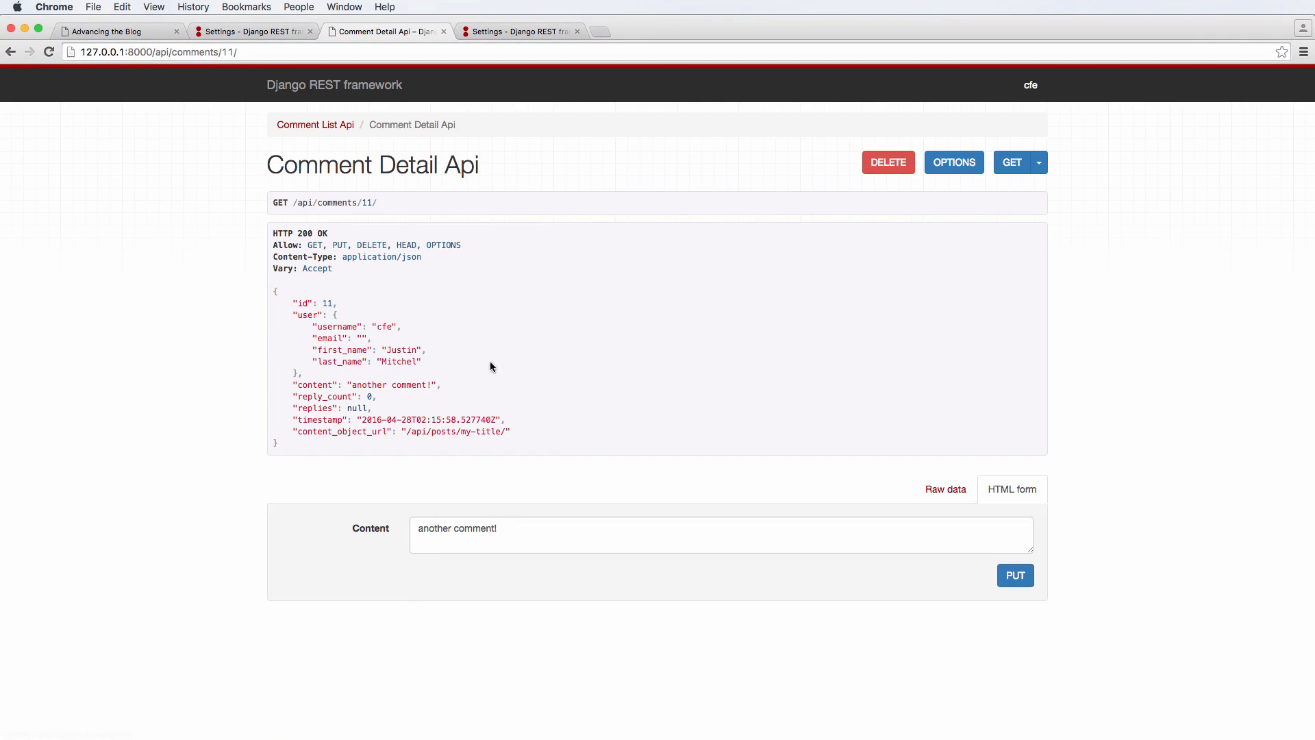
mouse_move(430, 332)
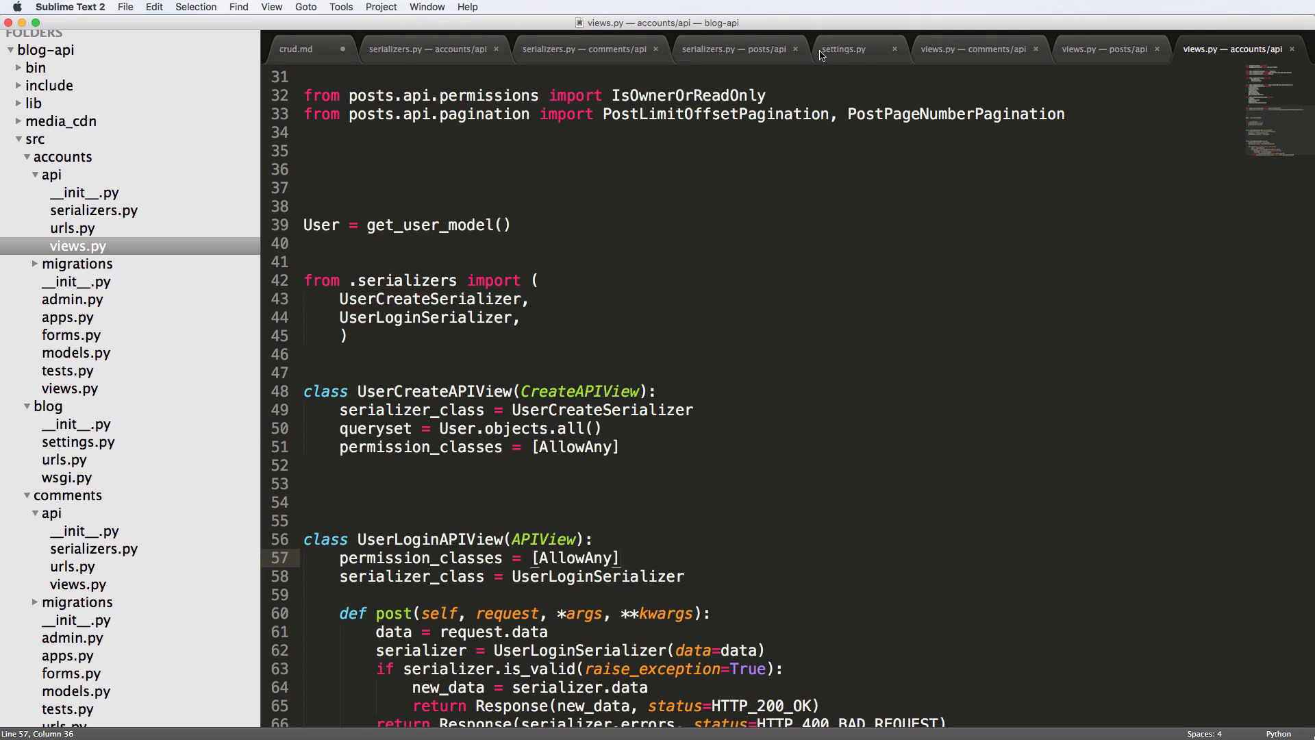
Step: Show settings.py and highlight the DEFAULT_AUTHENTICATION_CLASSES entries in REST_FRAMEWORK
left_click(843, 49)
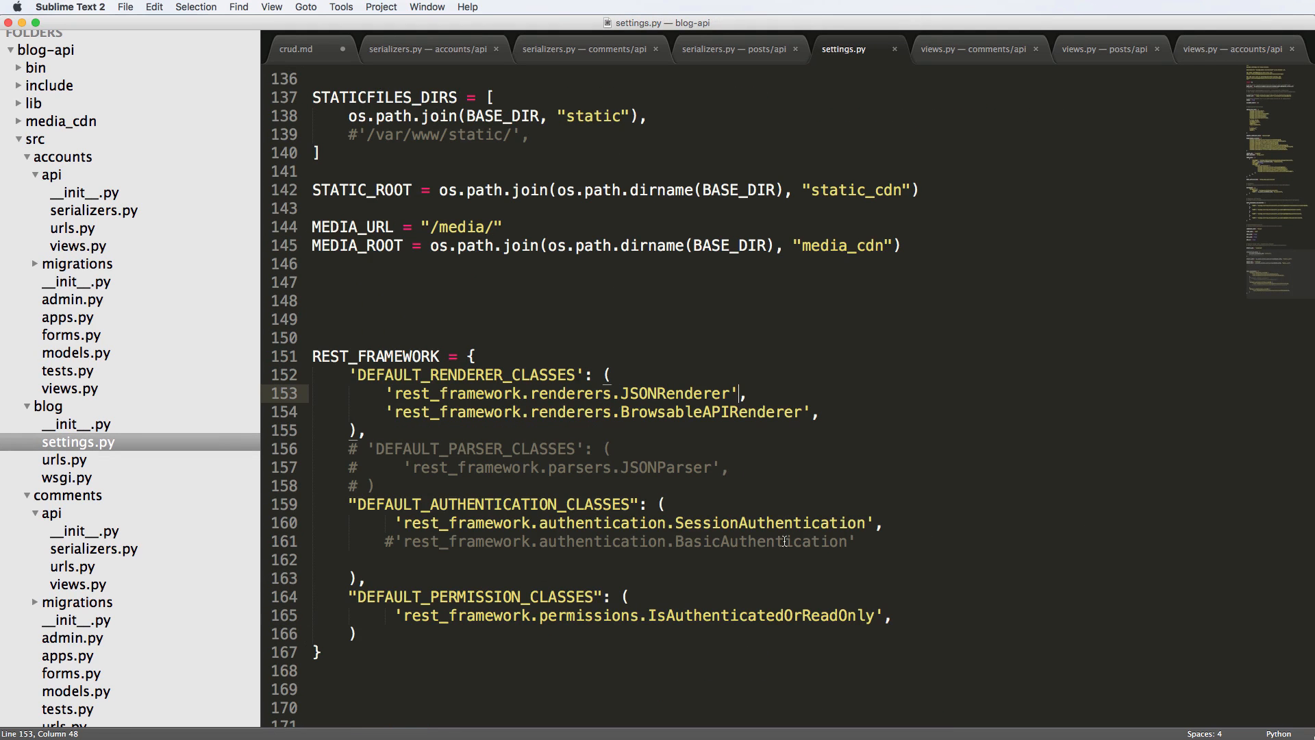
left_click_drag(396, 522, 854, 541)
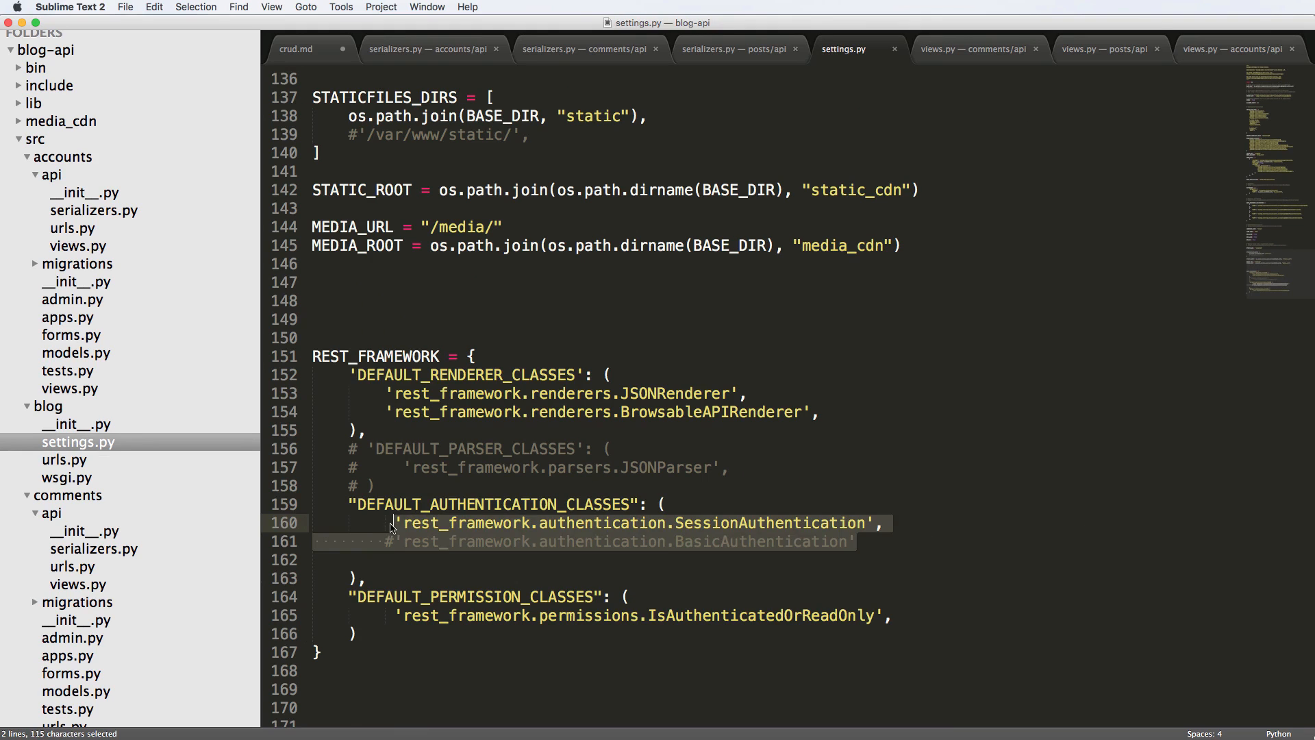
left_click(427, 523)
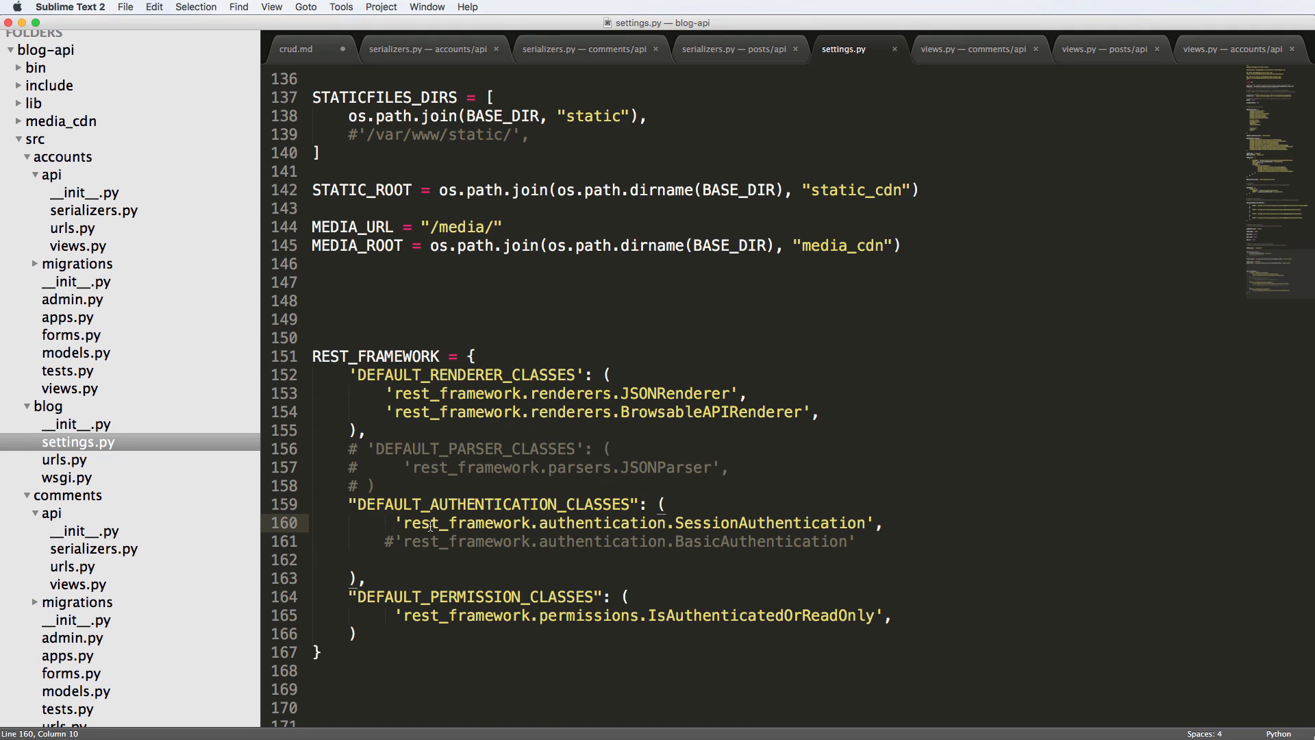